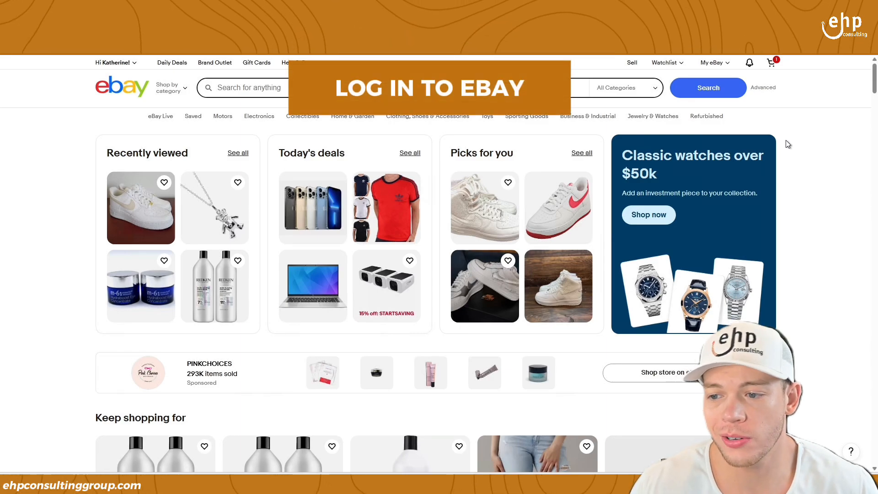
- Reach the My eBay account settings page after viewing the Seller Hub overview
left_click(712, 62)
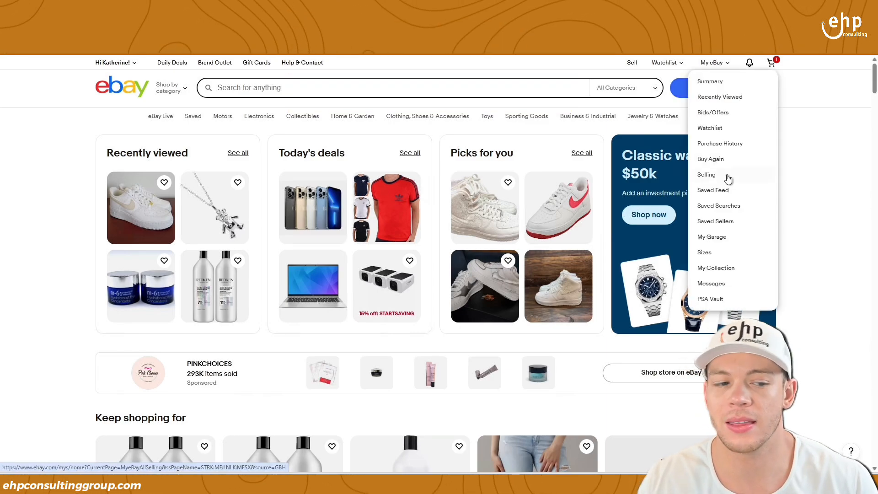
left_click(706, 174)
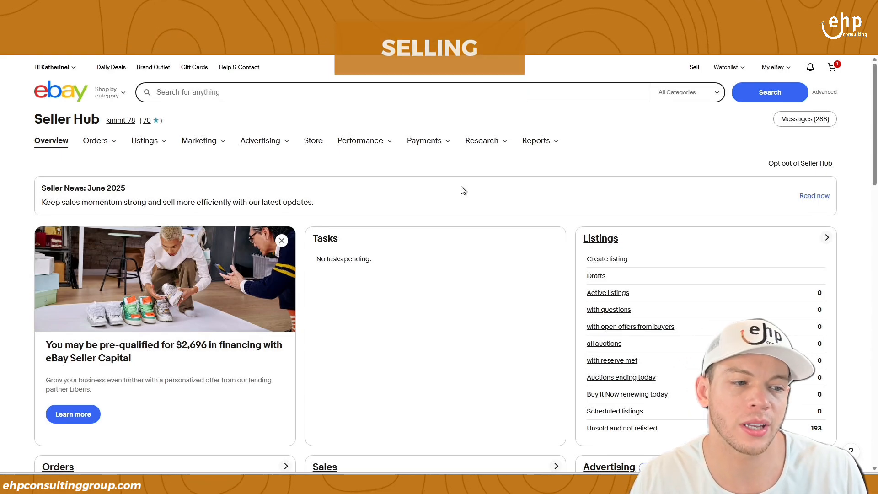
left_click(55, 67)
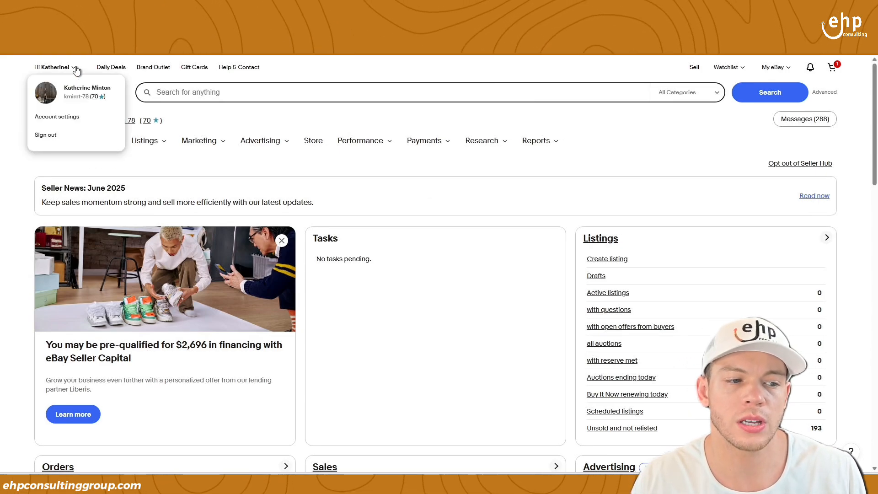
mouse_move(57, 116)
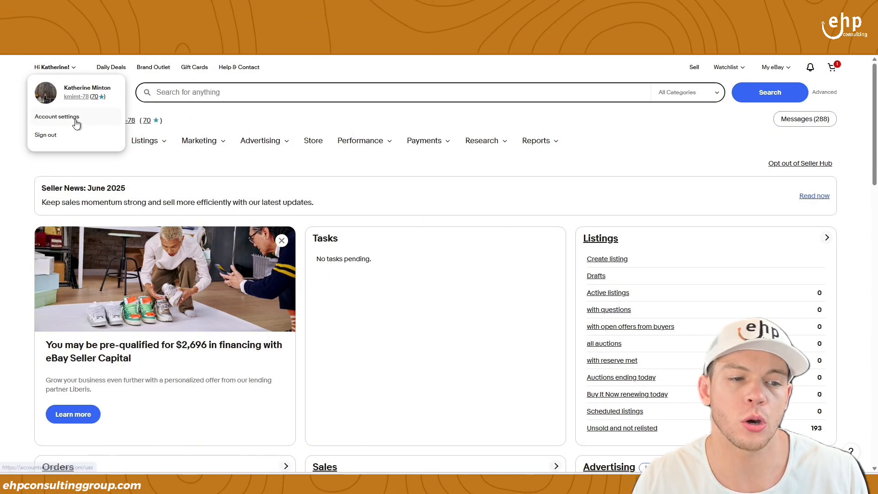
left_click(57, 116)
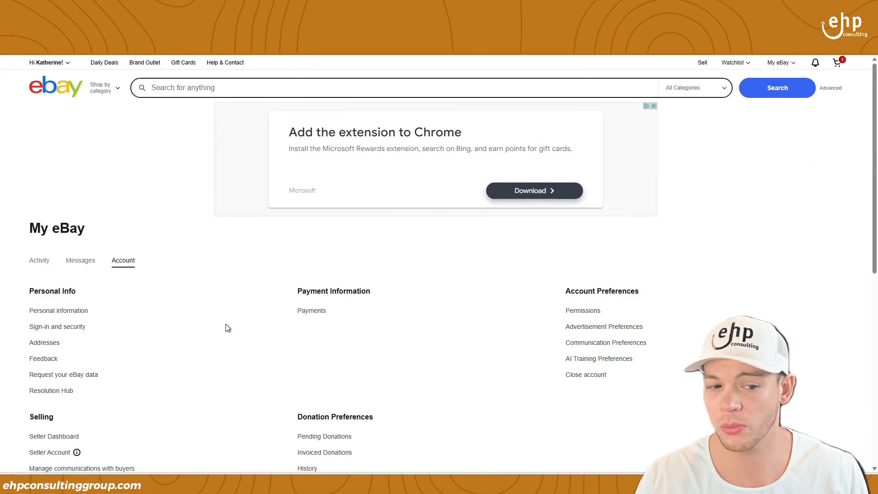
scroll("down", 3)
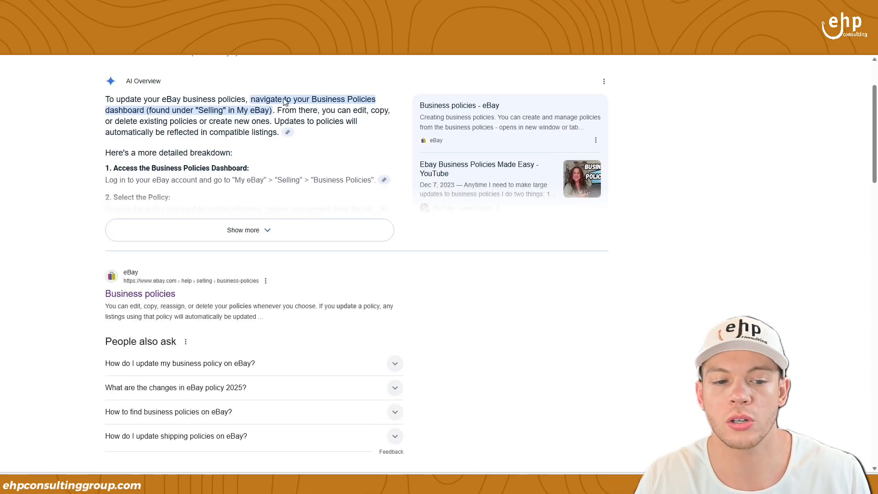
- Search Google for 'business policies ebay update' and scan the results
left_click(153, 77)
type("business")
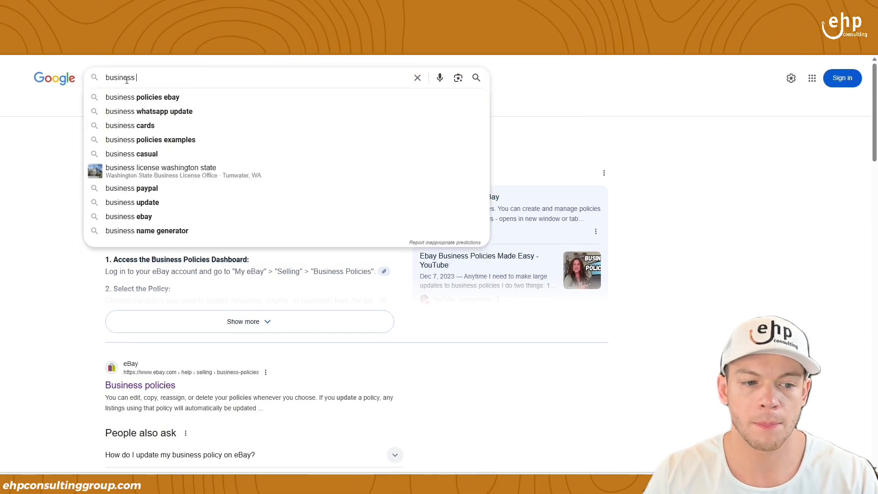
left_click(142, 97)
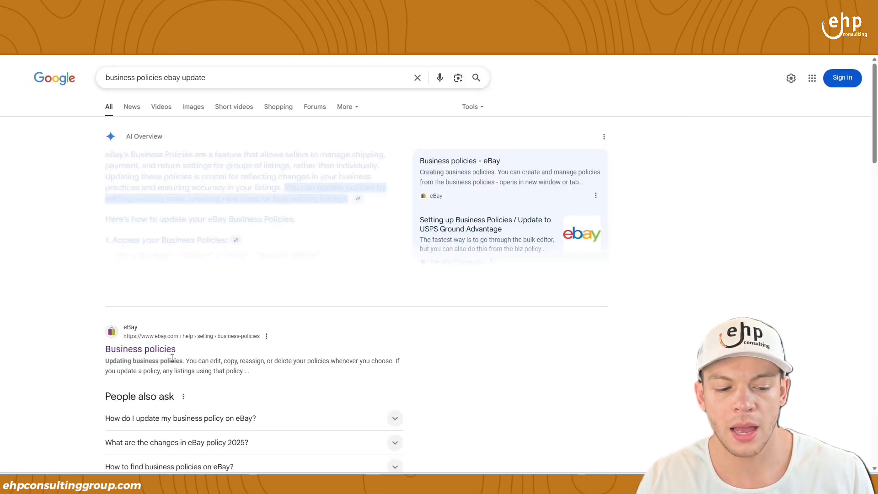
scroll("down", 3)
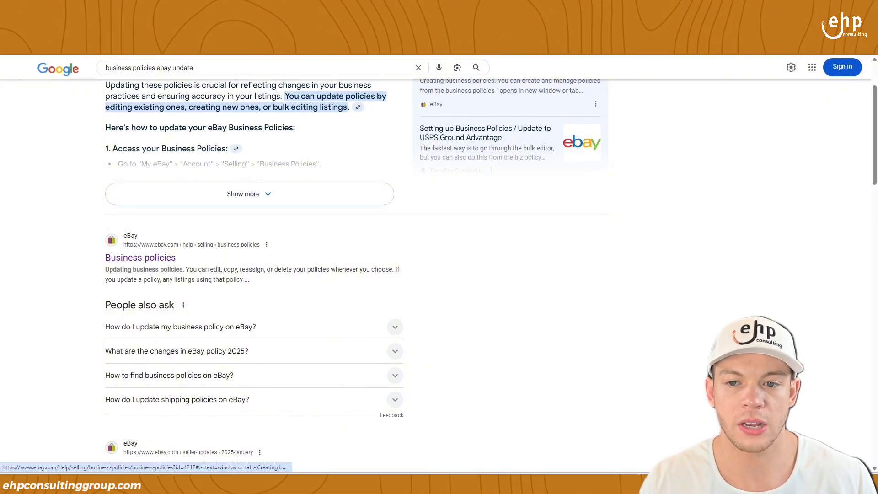
- From eBay's business policies help article, start creating a new Shipping policy
left_click(140, 257)
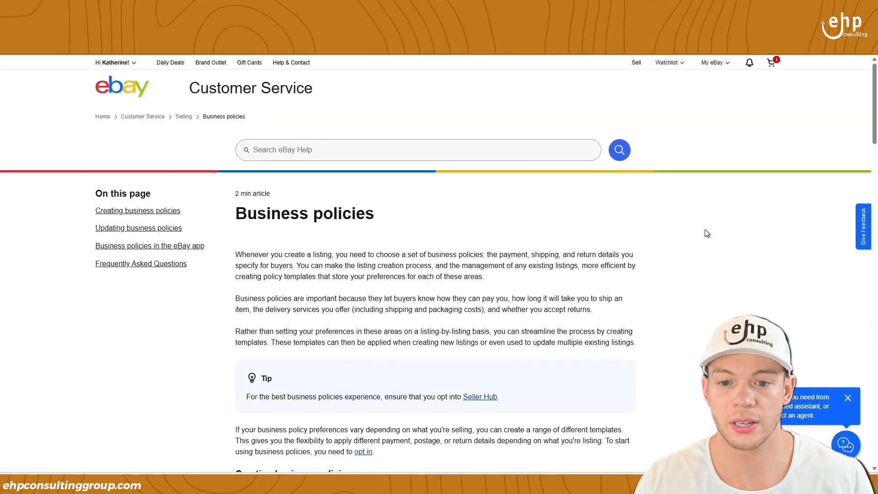
scroll("down", 3)
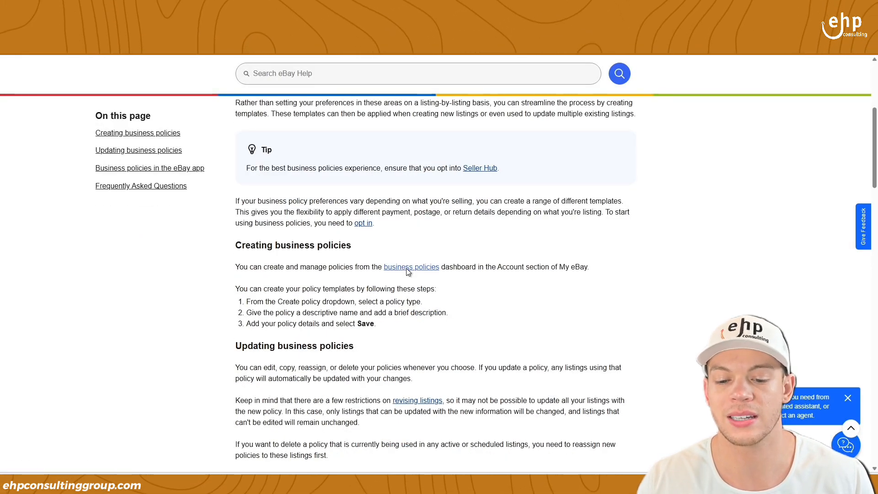
left_click(411, 266)
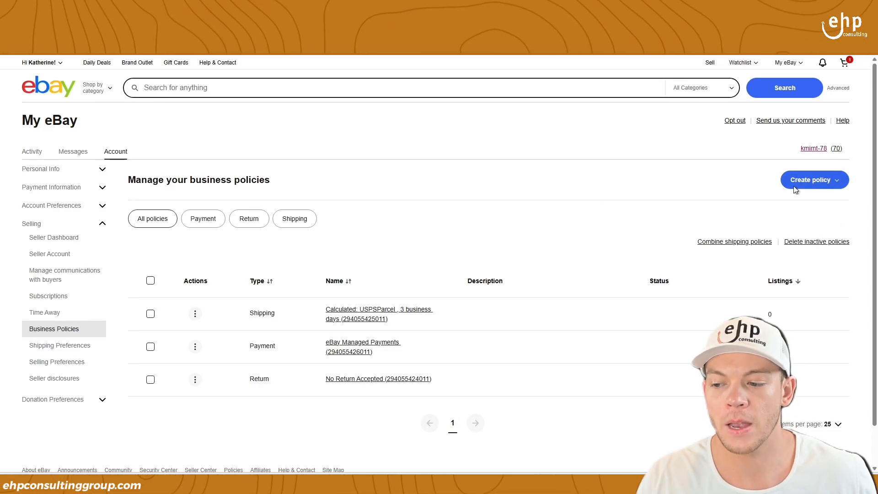
left_click(814, 180)
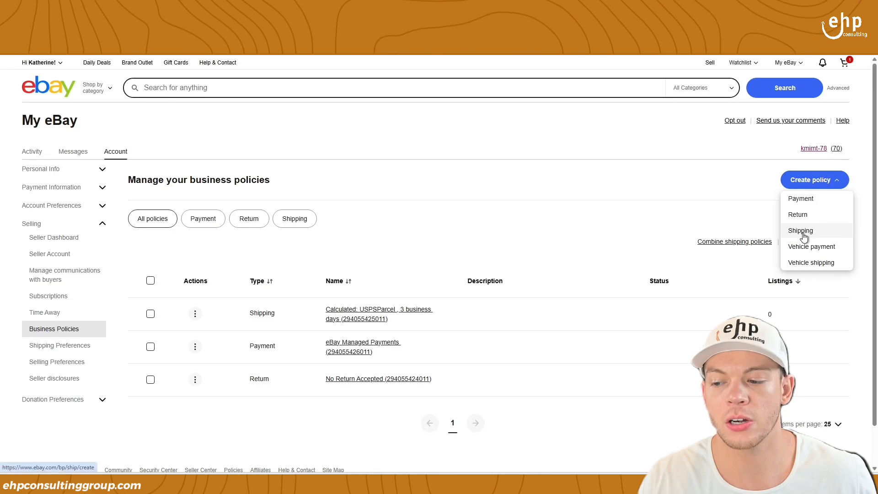
left_click(799, 231)
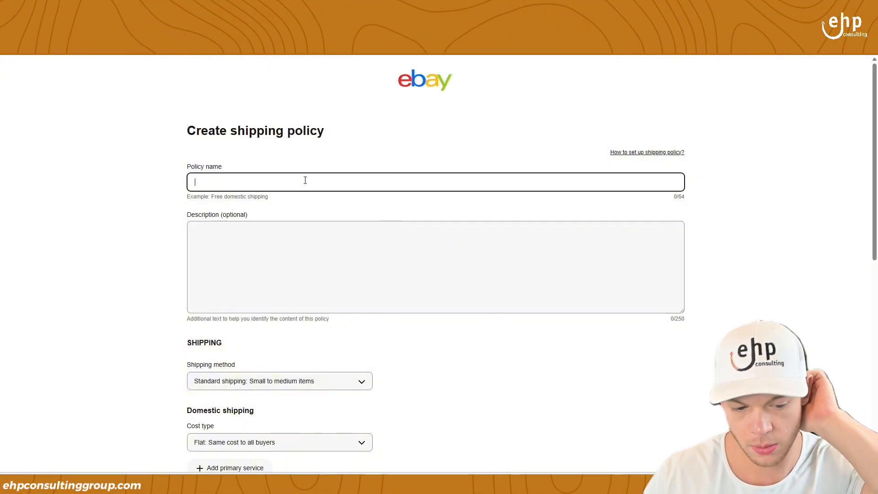
- Name the policy 'Shipping For All Items - Made By Josh'
scroll("down", 3)
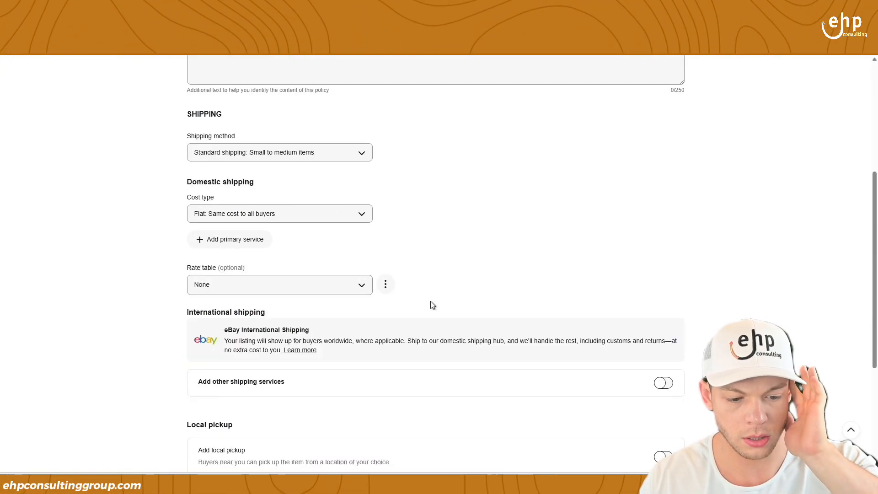
scroll("down", 3)
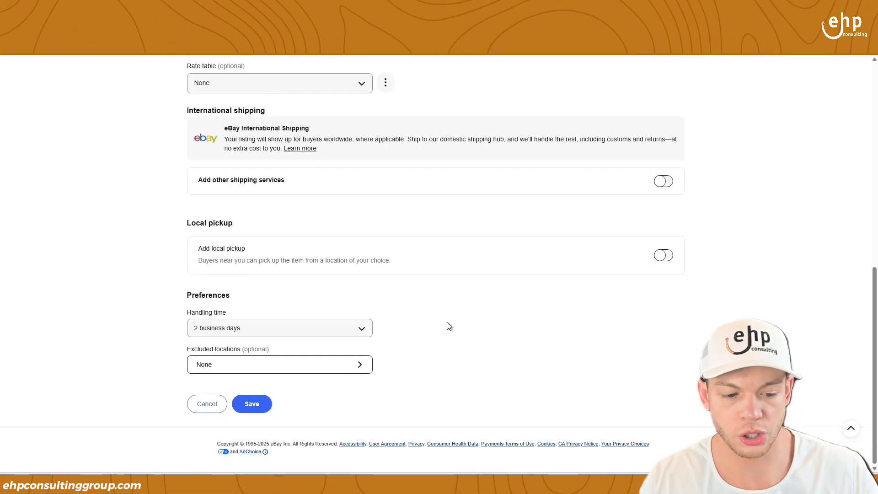
scroll("up", 3)
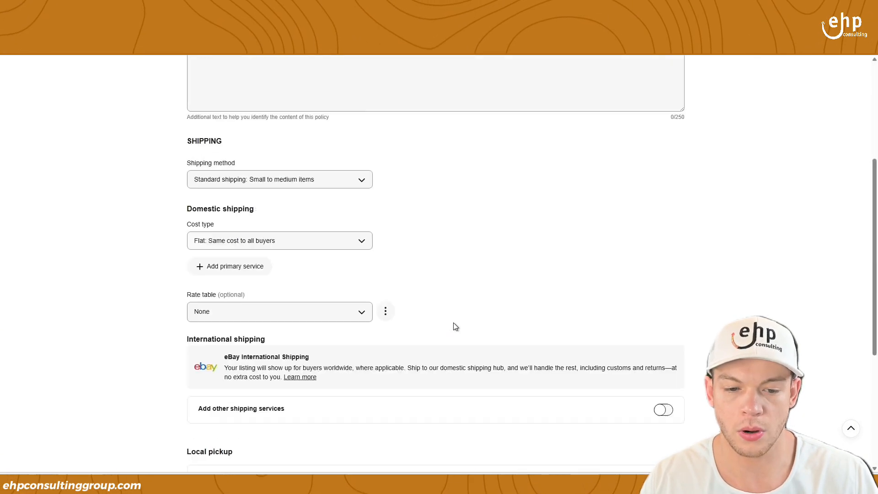
scroll("up", 3)
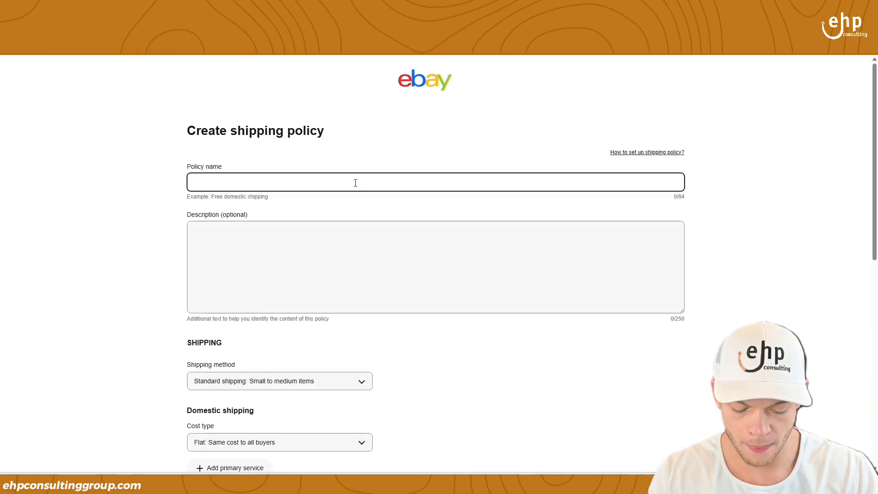
type("Shipping Fo")
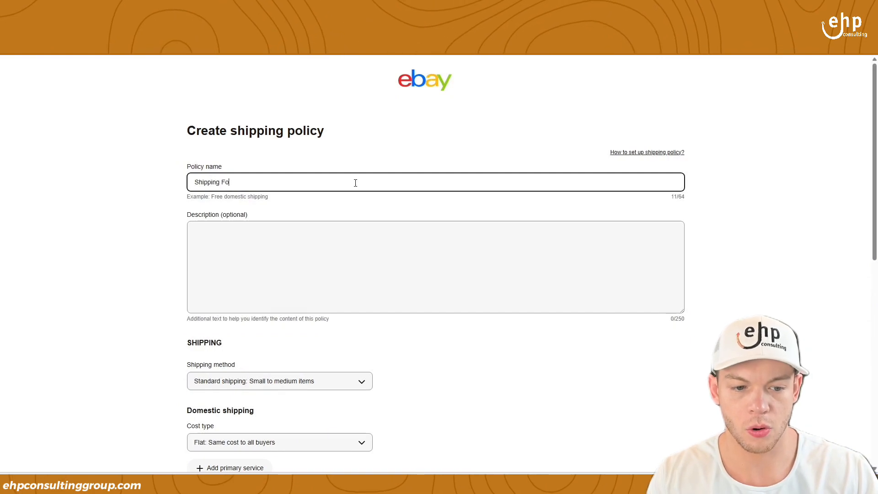
type("r All Items -")
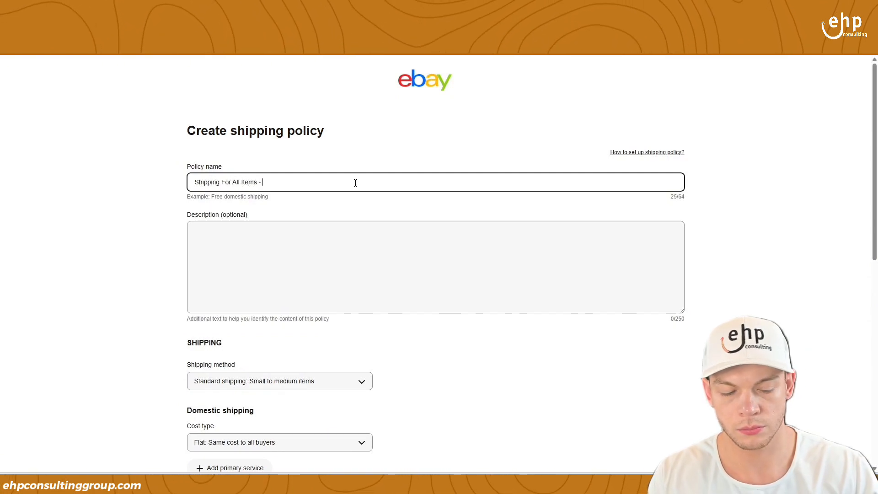
type("Made By")
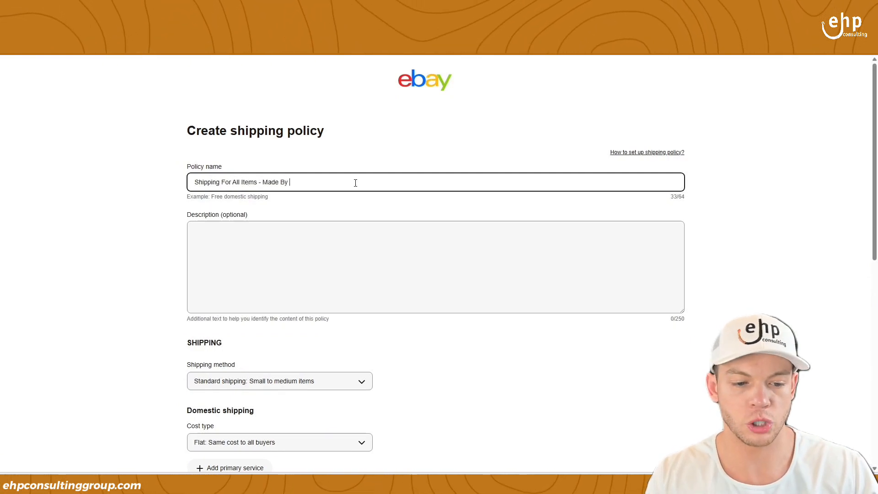
type("Josh")
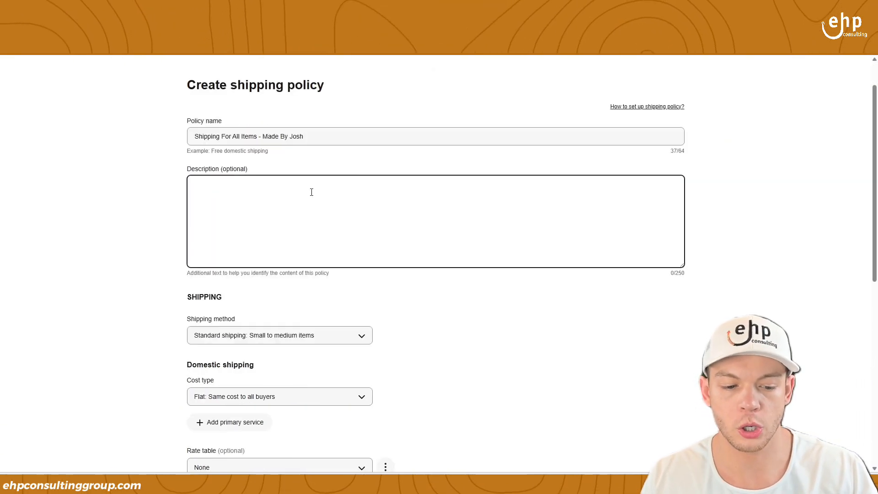
left_click(279, 334)
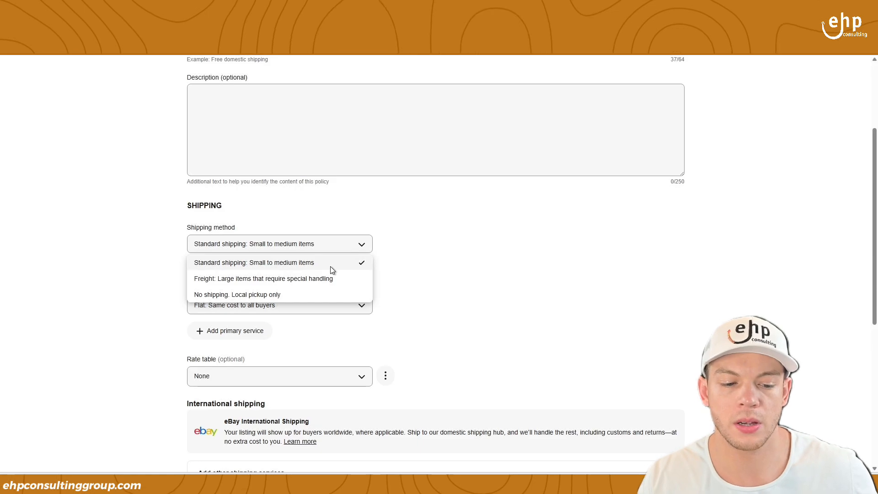
mouse_move(328, 293)
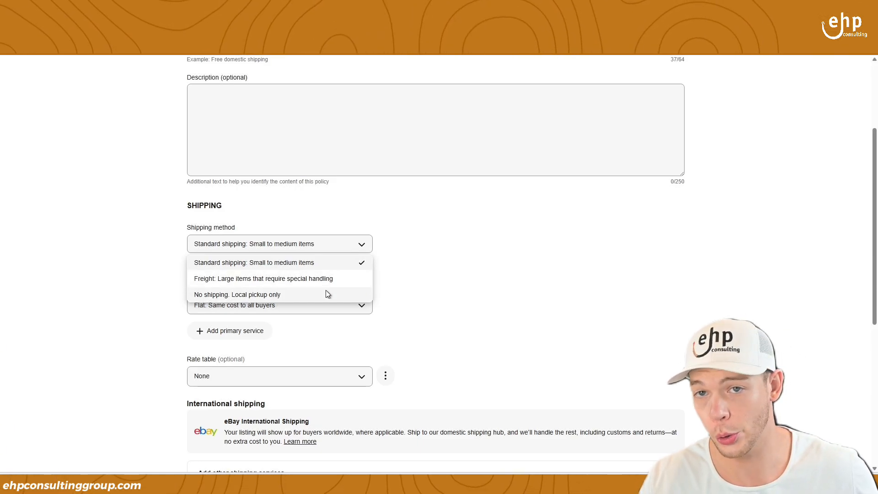
mouse_move(327, 270)
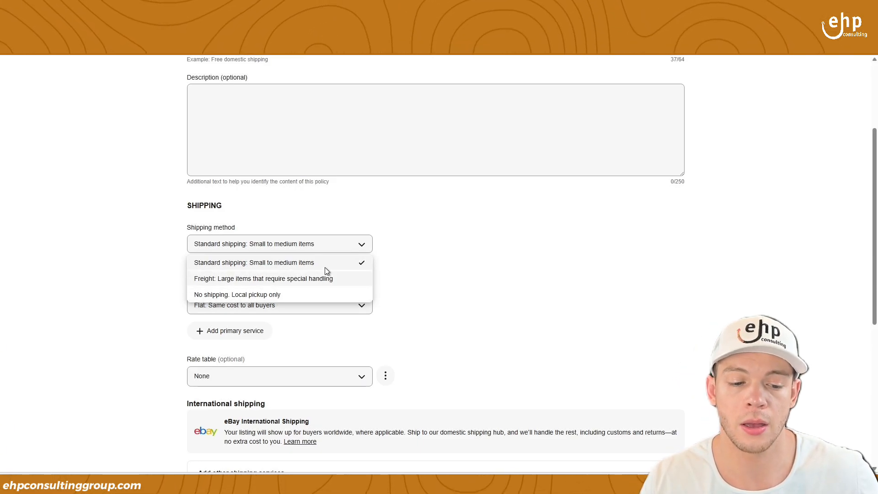
- Keep Standard shipping for small to medium items with a flat cost to all buyers
left_click(253, 262)
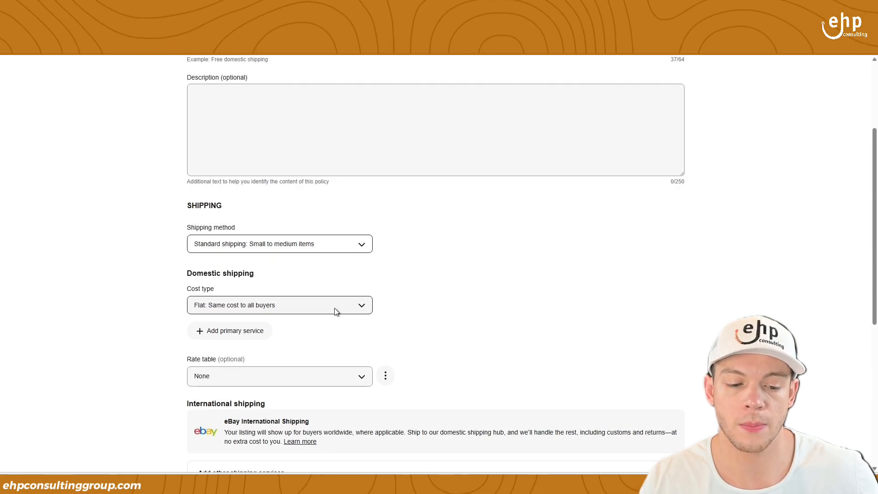
left_click(280, 304)
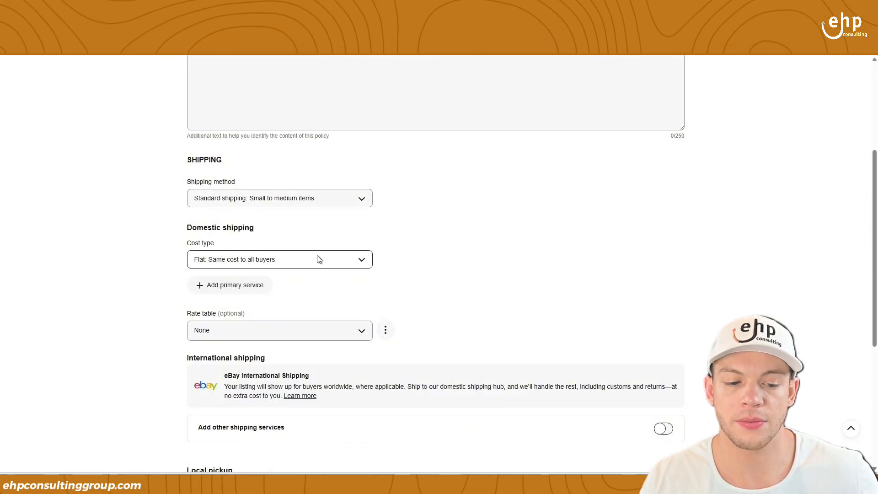
left_click(279, 259)
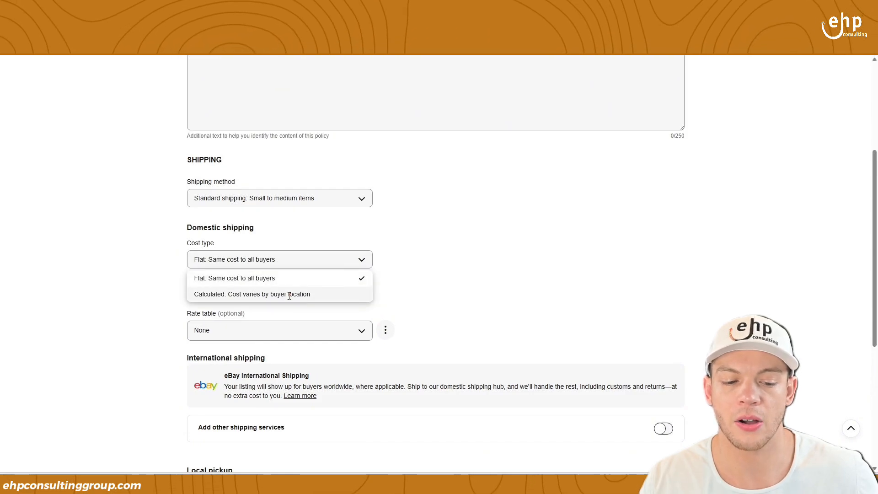
left_click(255, 294)
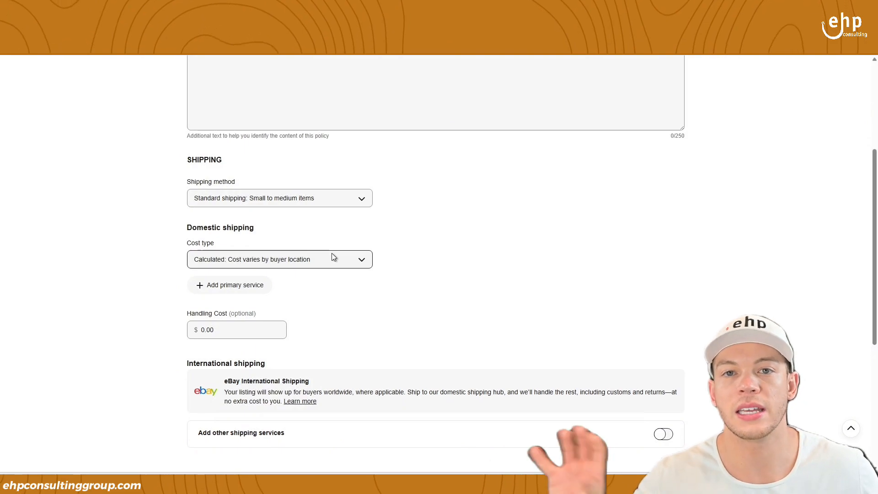
mouse_move(332, 257)
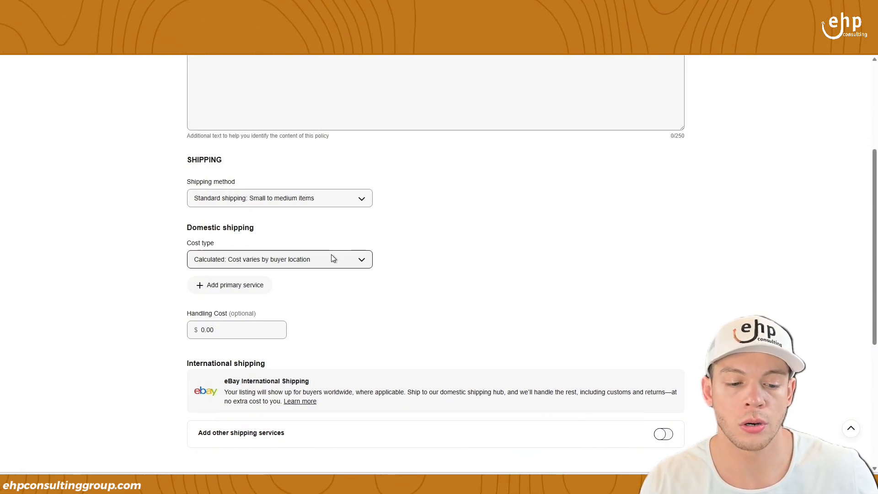
left_click(278, 259)
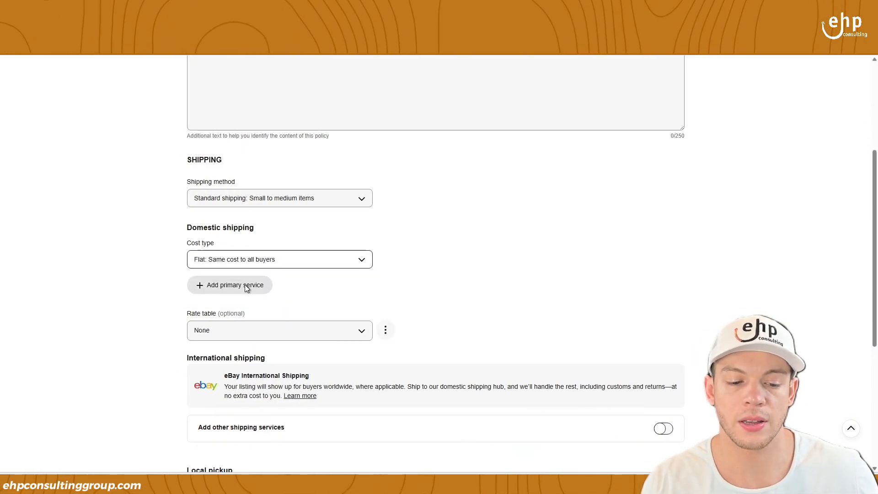
- Add USPS Ground Advantage as the primary domestic shipping service
left_click(228, 285)
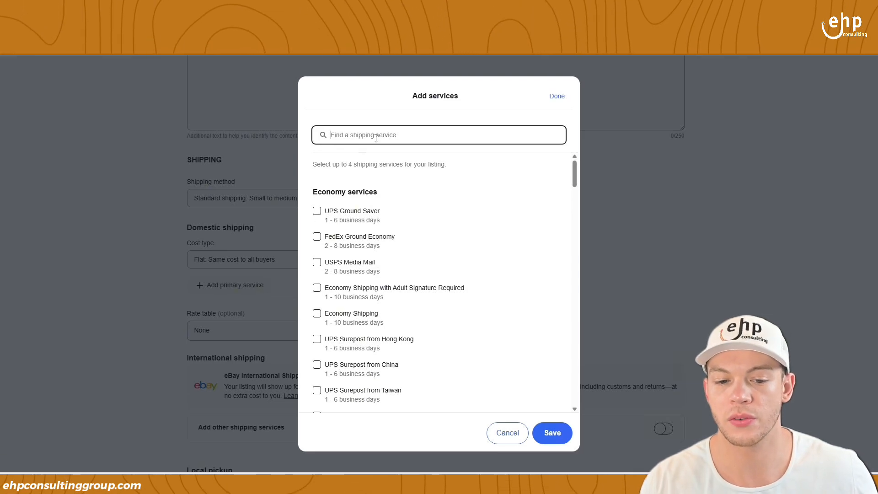
type("usps")
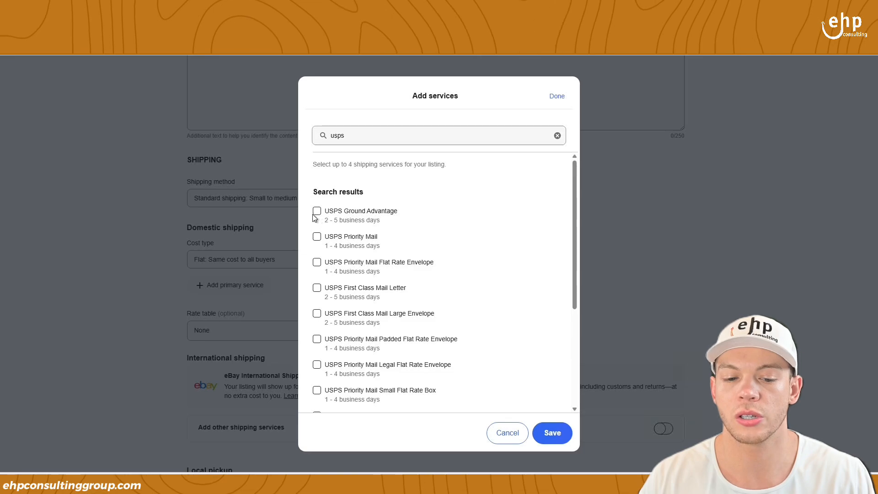
left_click(316, 211)
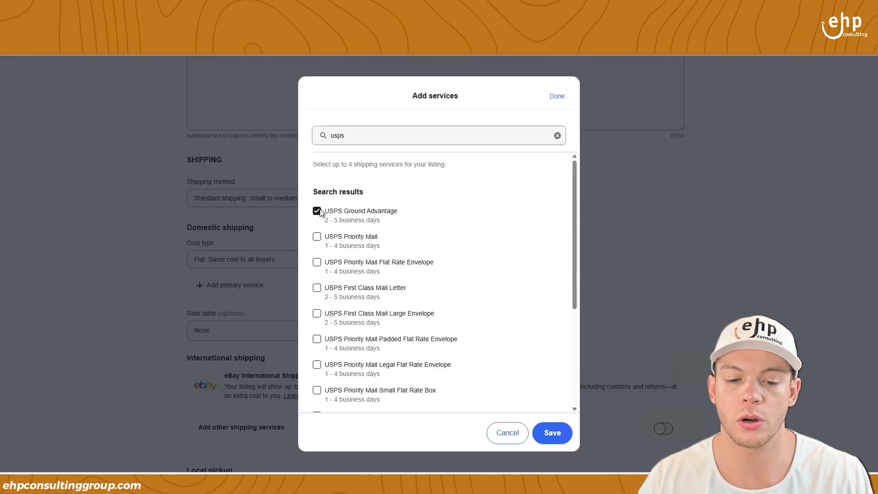
mouse_move(320, 241)
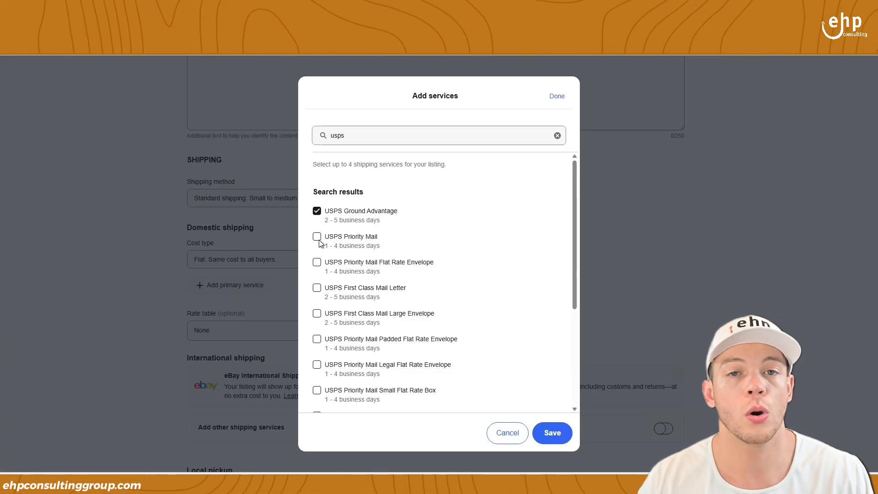
mouse_move(565, 427)
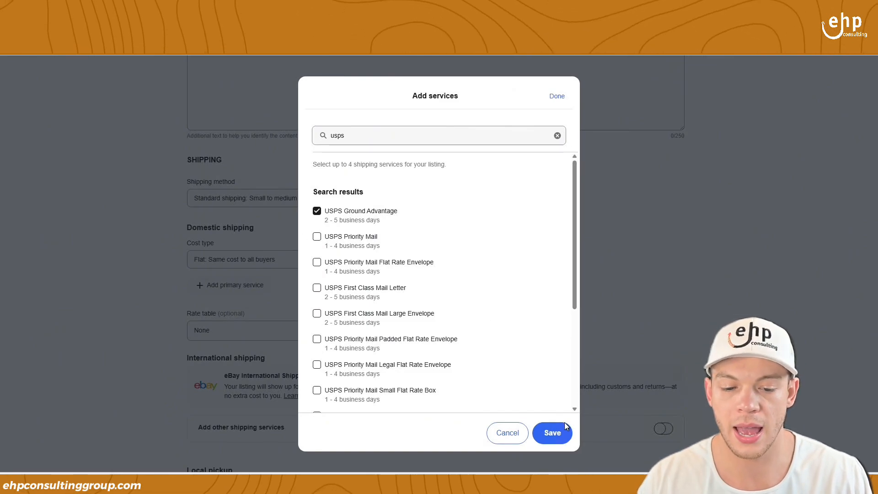
left_click(551, 433)
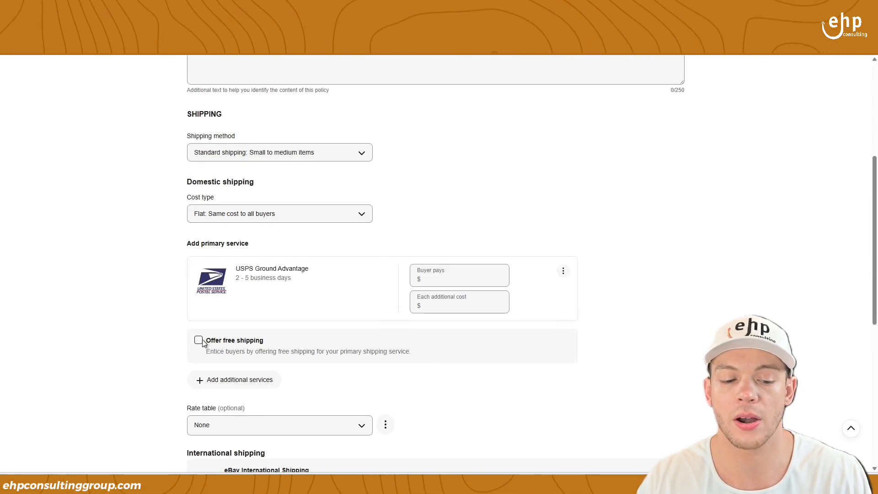
- Try free shipping under calculated cost with USPS Ground Advantage, then return to flat cost
left_click(199, 340)
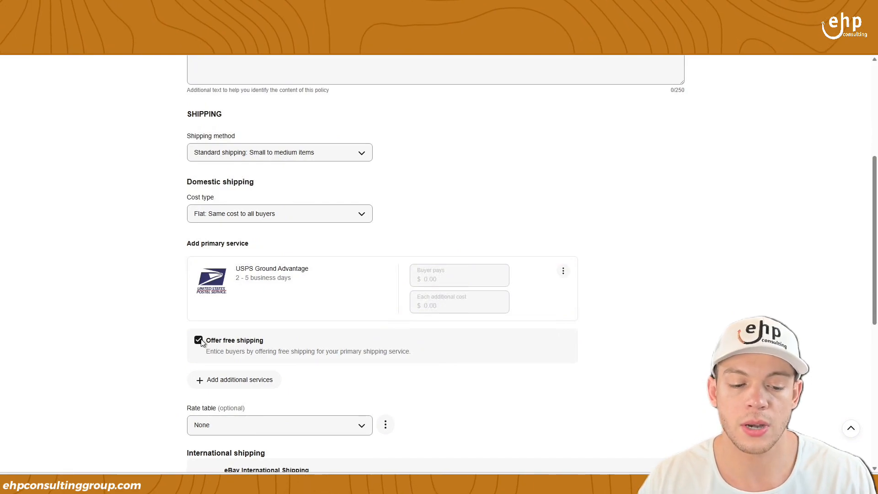
left_click(199, 340)
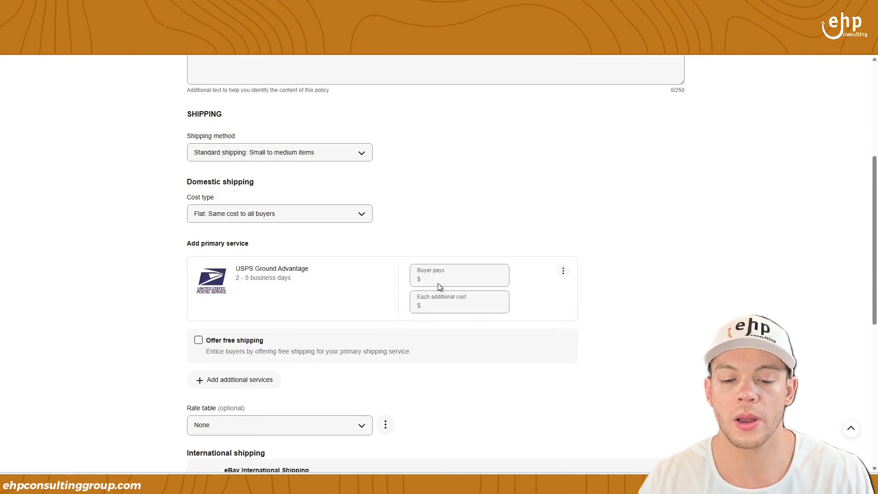
left_click(279, 213)
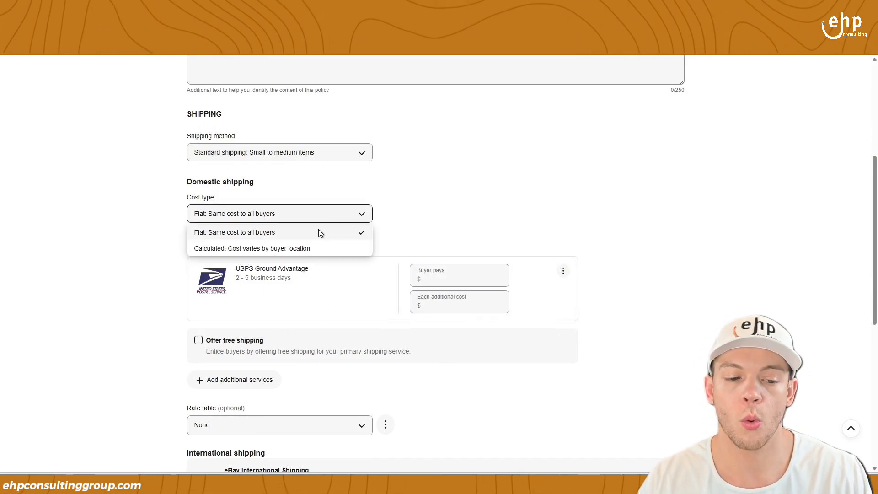
left_click(253, 248)
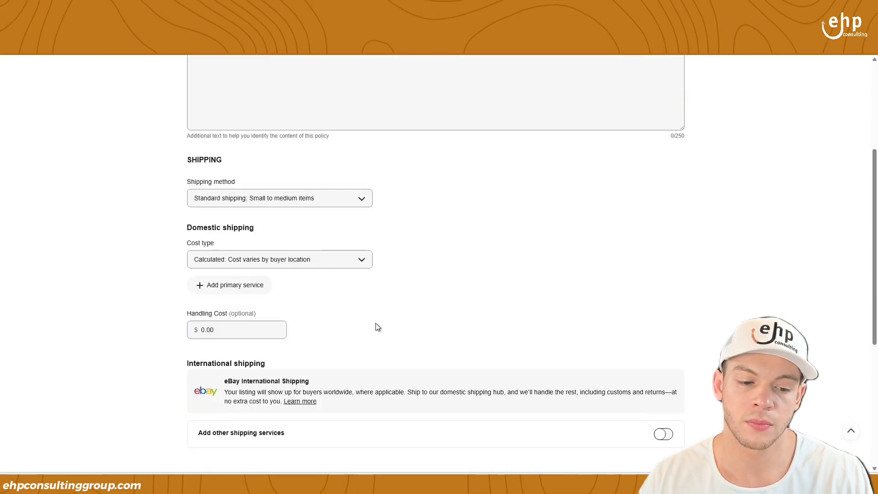
mouse_move(256, 283)
type("usps")
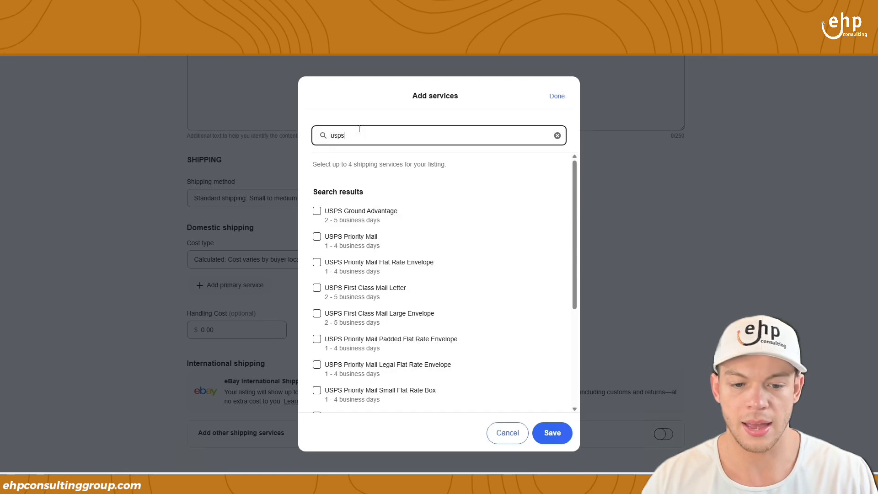
left_click(550, 432)
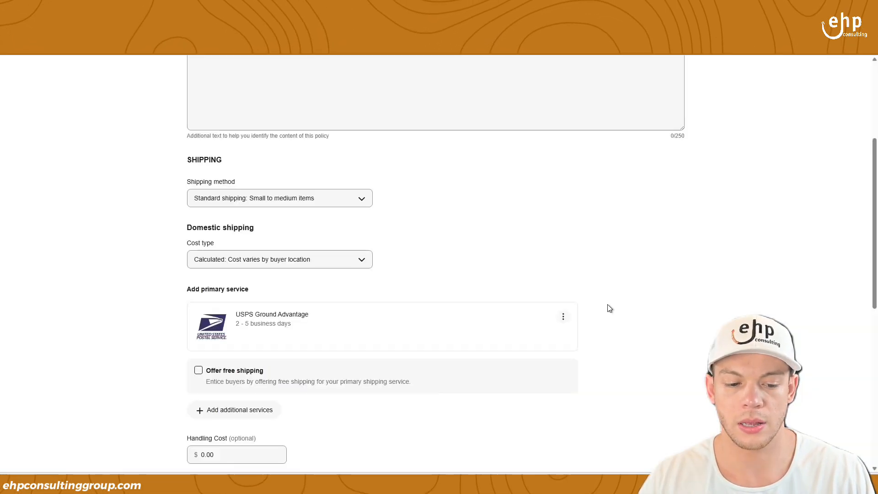
mouse_move(497, 299)
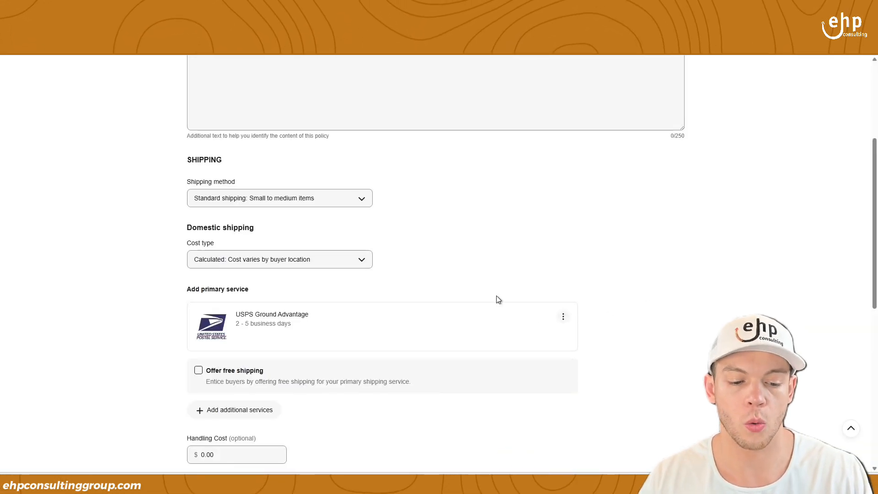
left_click(198, 369)
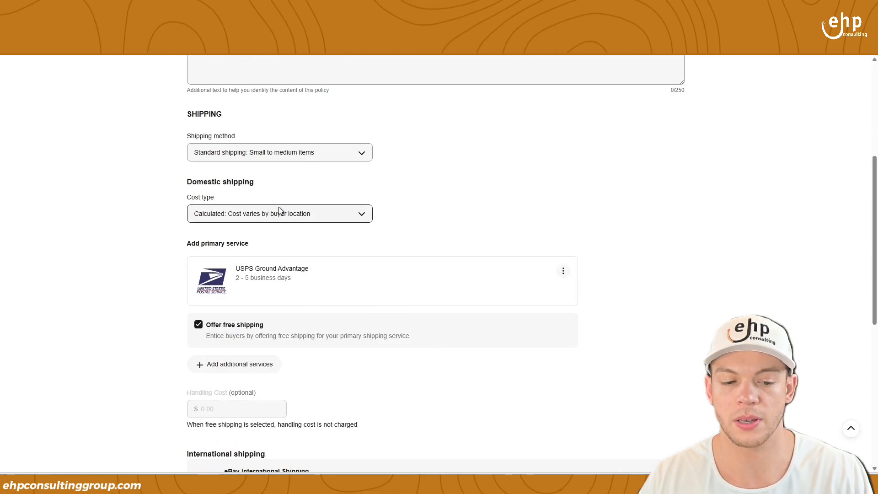
left_click(280, 213)
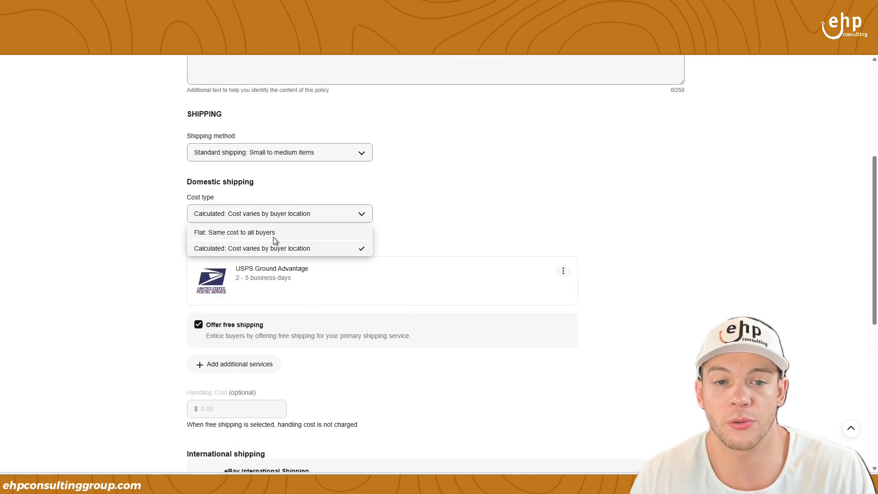
left_click(234, 231)
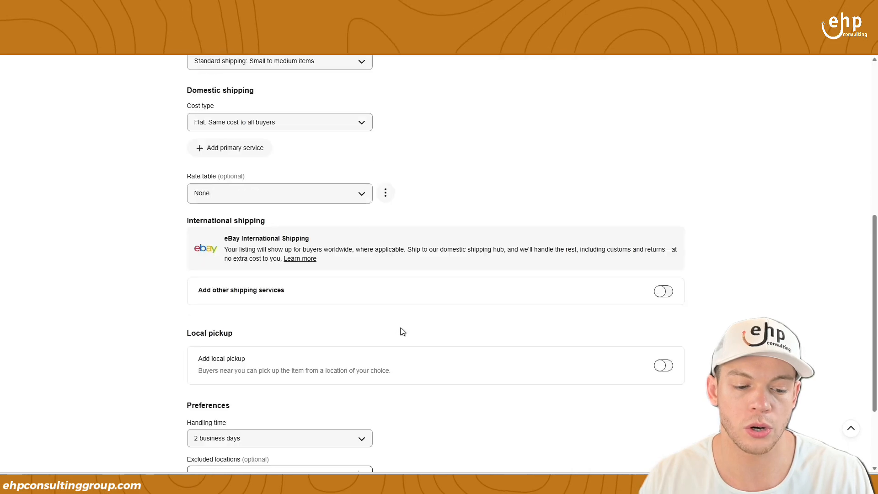
- Settle on flat cost, re-add USPS Ground Advantage and offer free shipping at $0.00
left_click(279, 122)
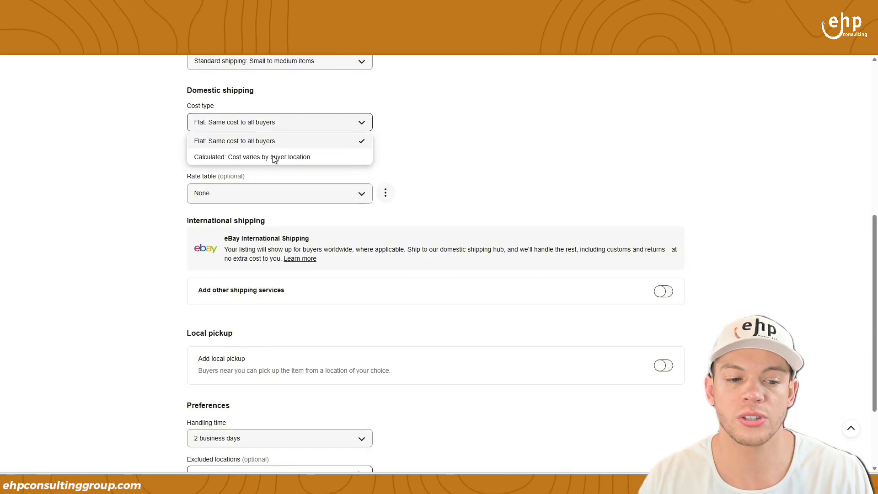
left_click(252, 156)
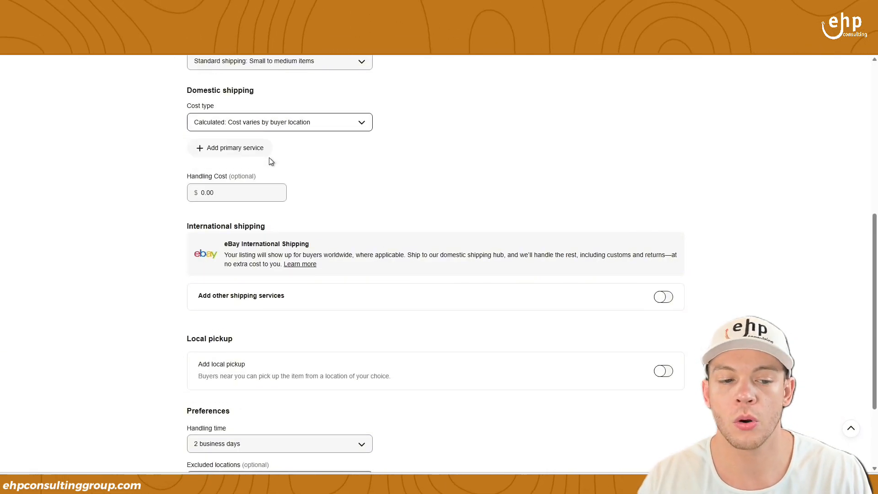
left_click(279, 121)
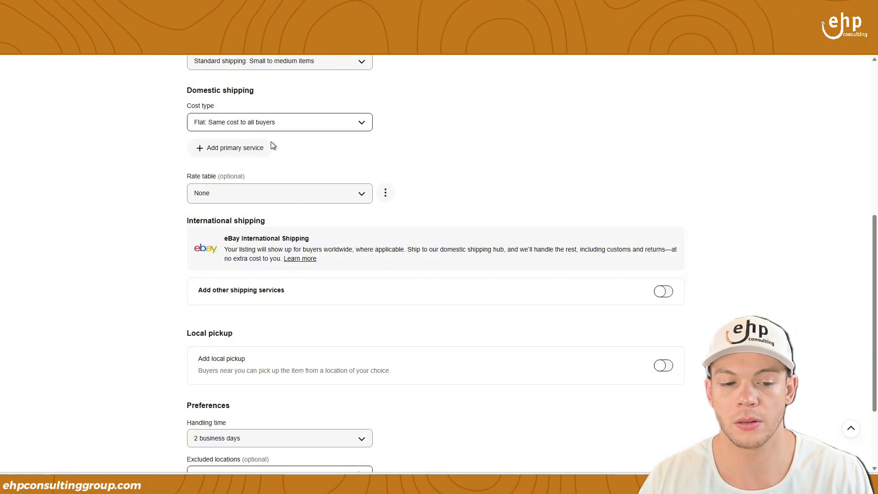
left_click(234, 147)
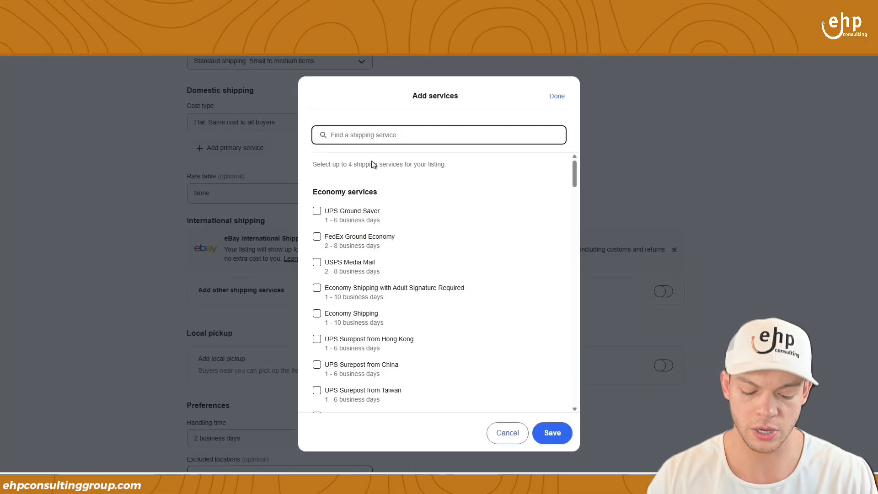
type("usps")
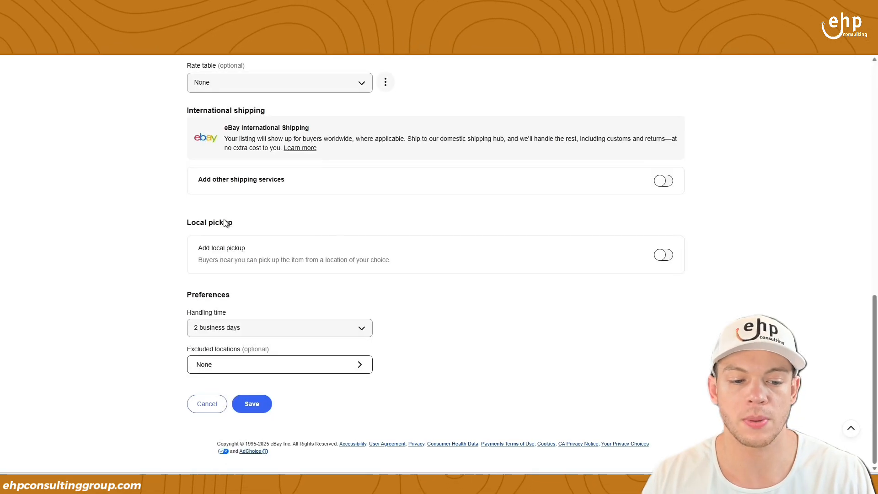
scroll("up", 3)
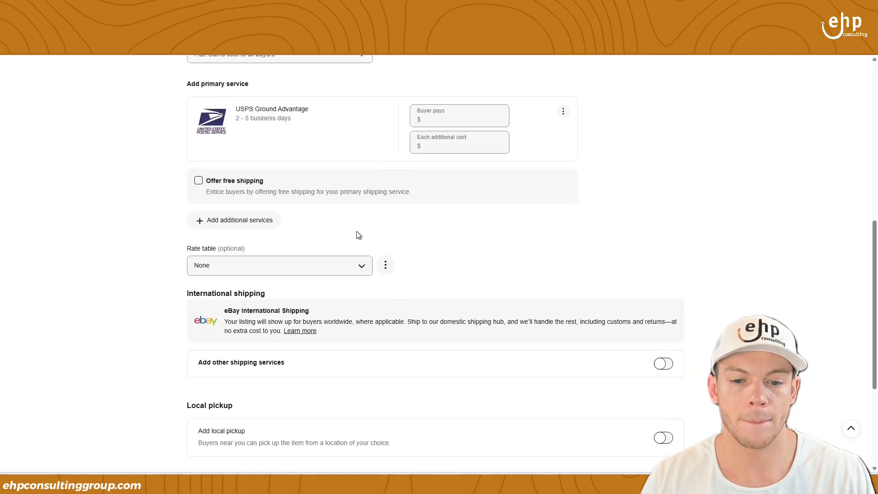
left_click(197, 180)
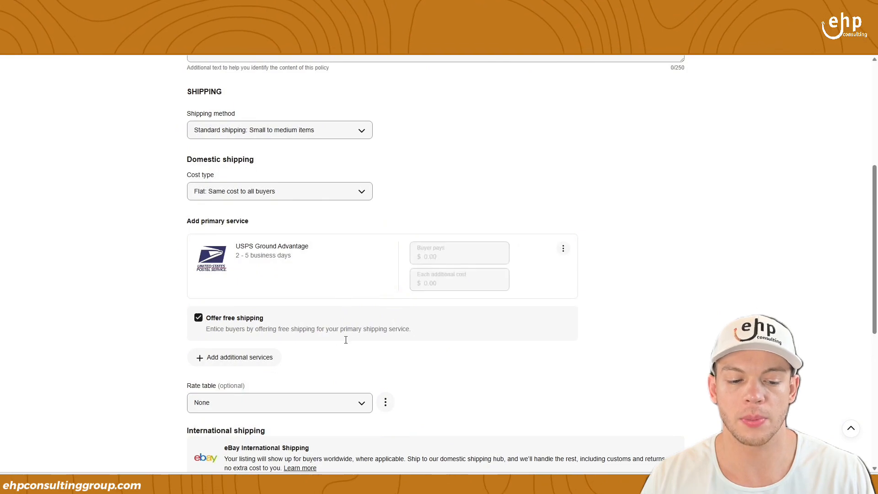
mouse_move(374, 346)
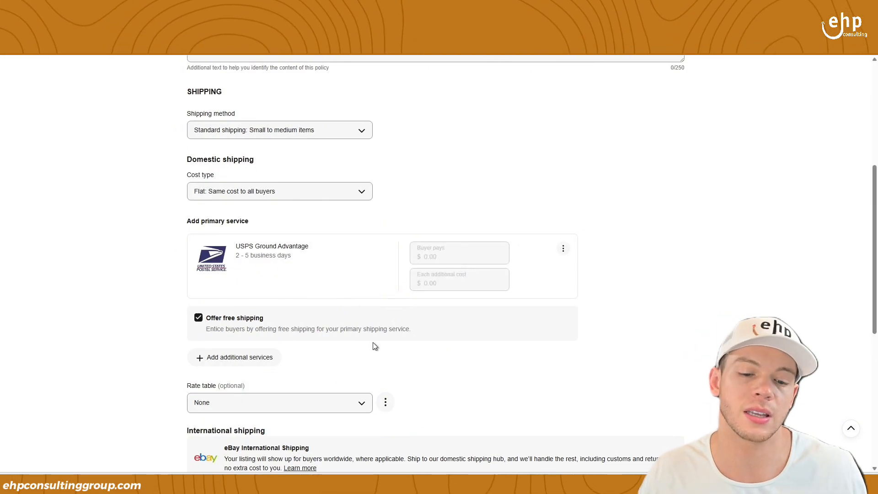
scroll("down", 3)
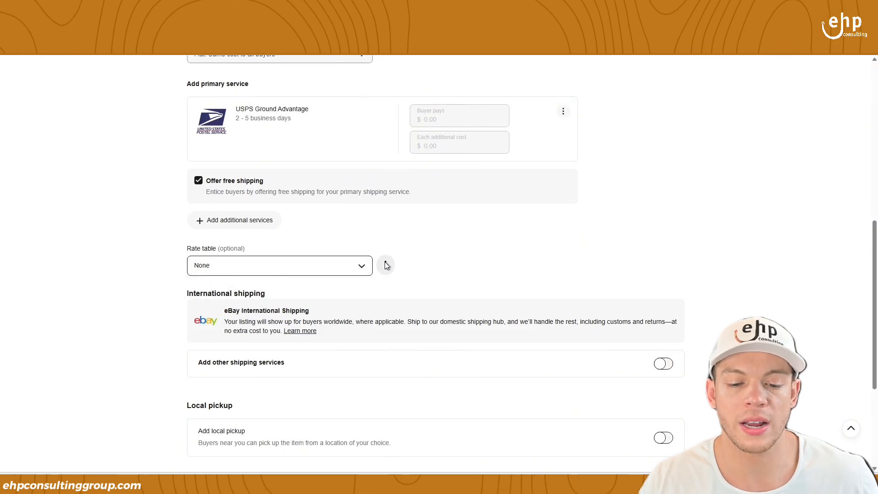
- Review the Shipping rate tables window's regions and close it without saving
left_click(385, 265)
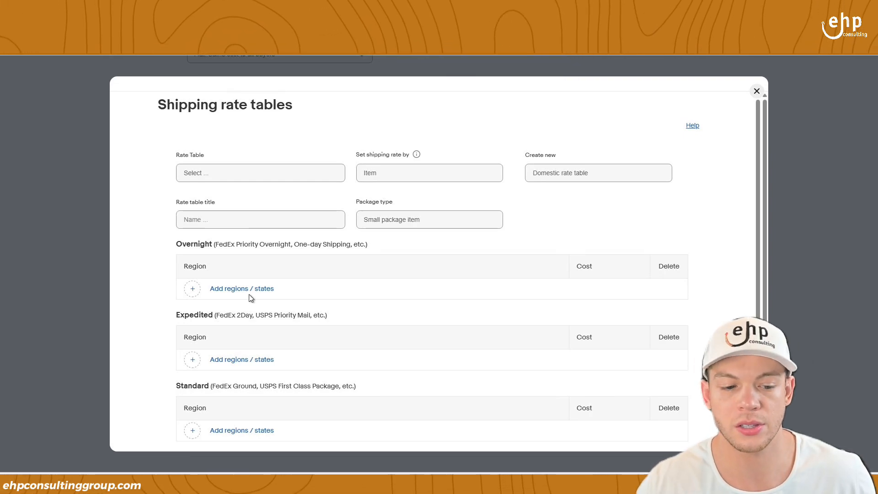
scroll("down", 3)
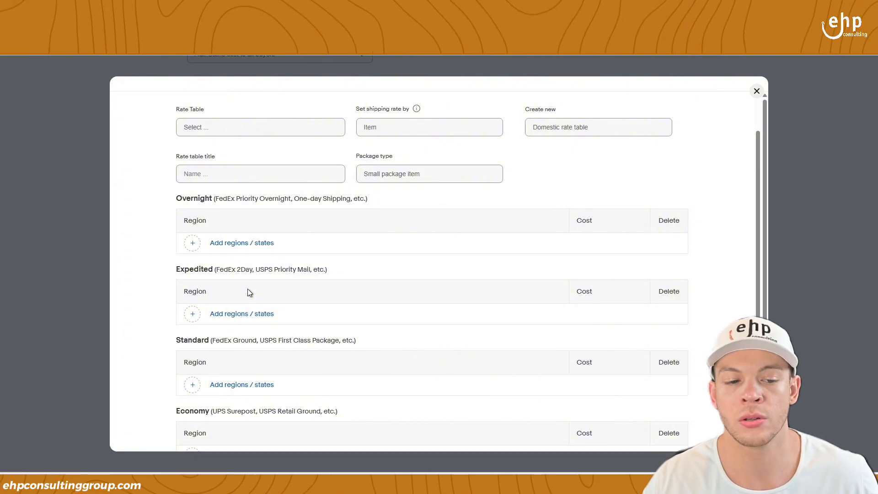
scroll("down", 3)
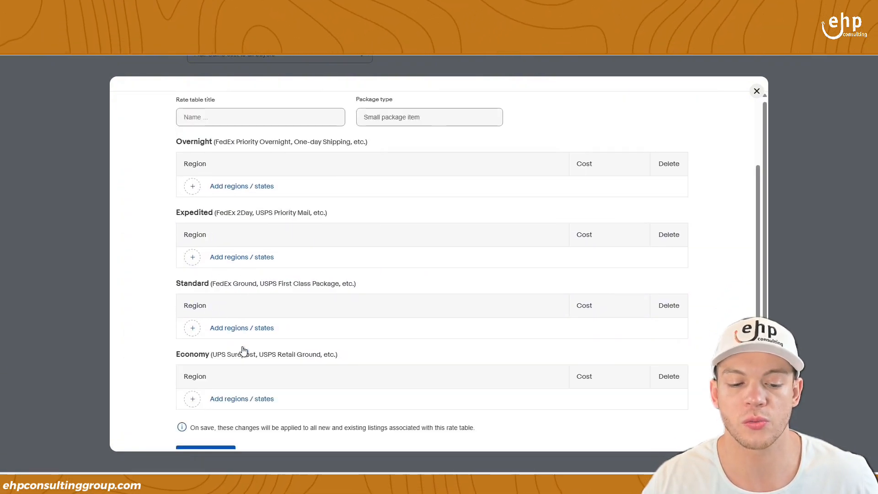
scroll("down", 3)
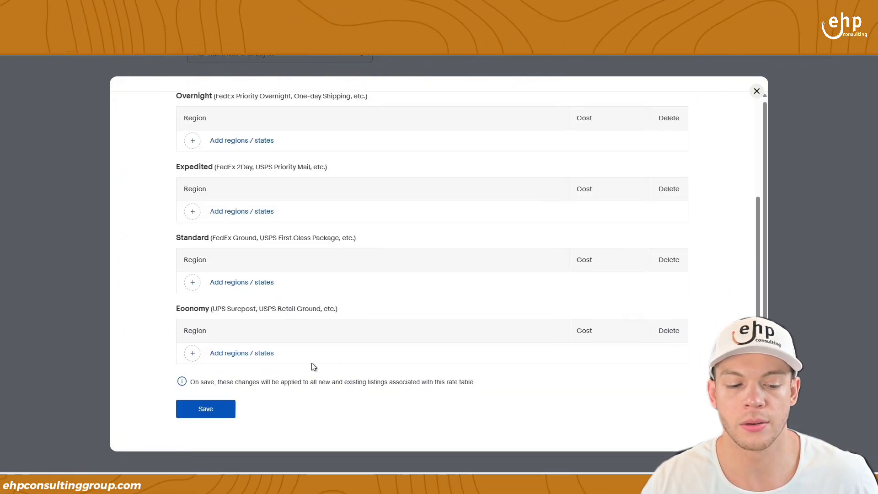
scroll("up", 3)
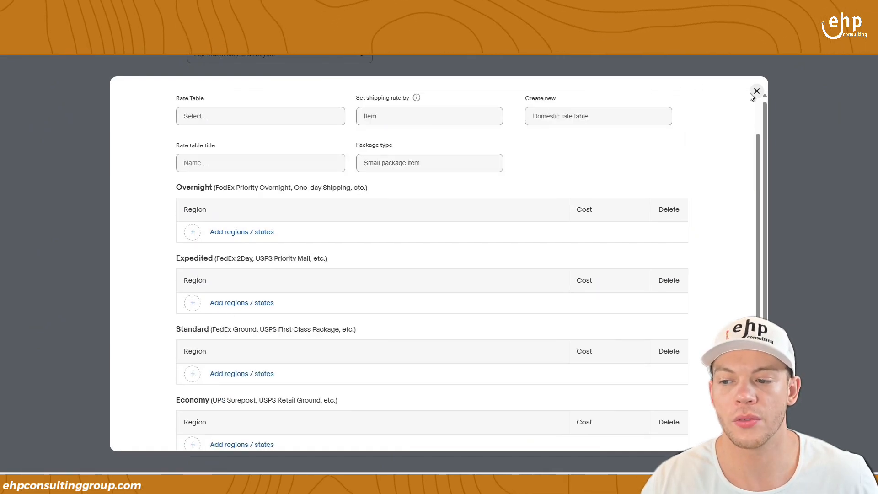
left_click(756, 90)
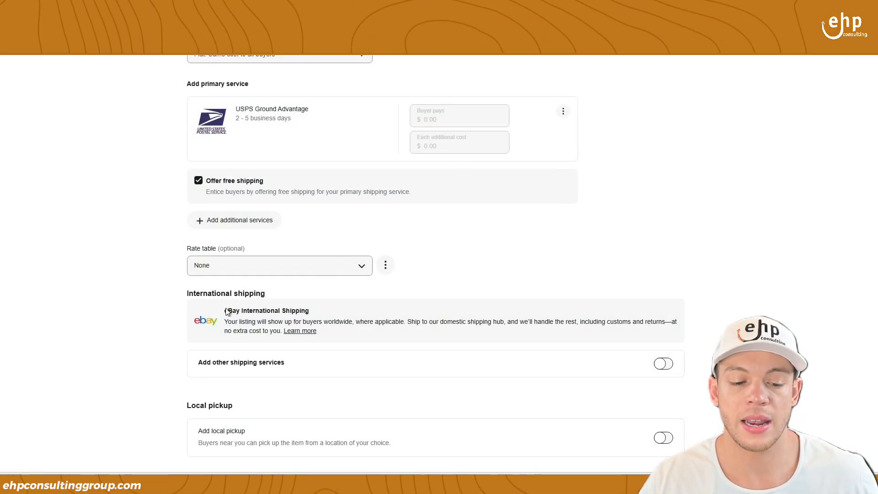
mouse_move(438, 365)
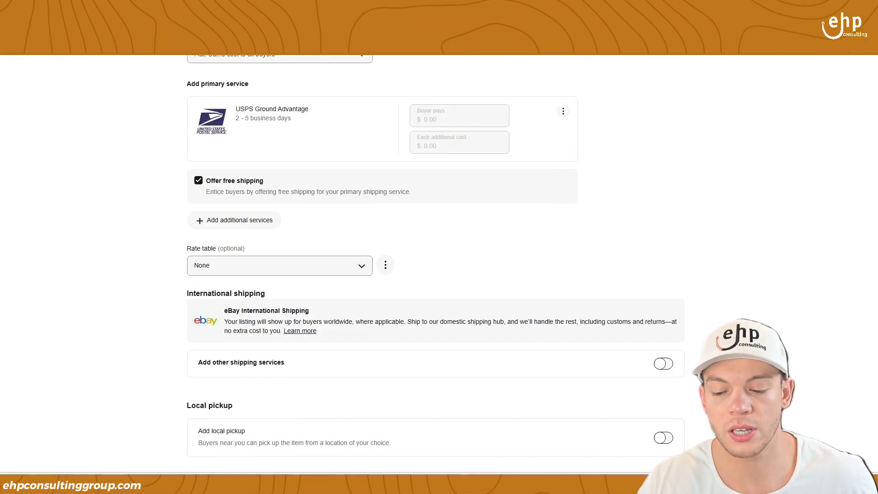
mouse_move(689, 362)
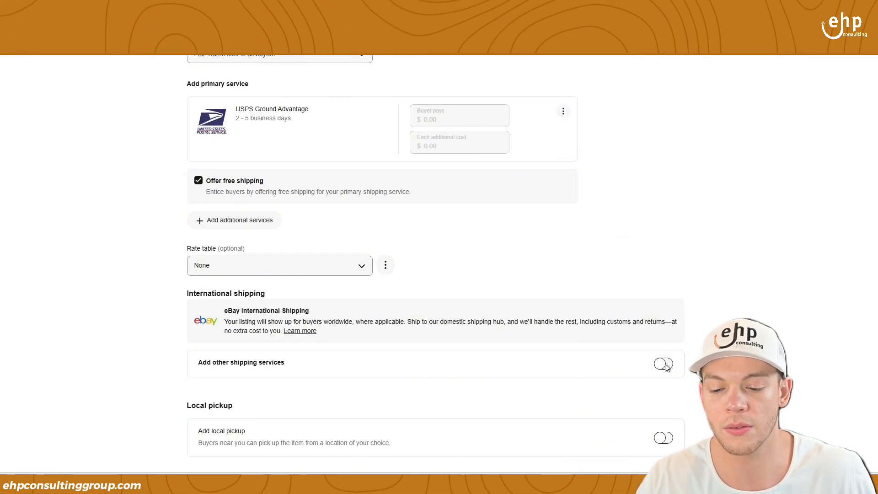
- Enable calculated international shipping worldwide with a $2.00 handling cost
left_click(663, 362)
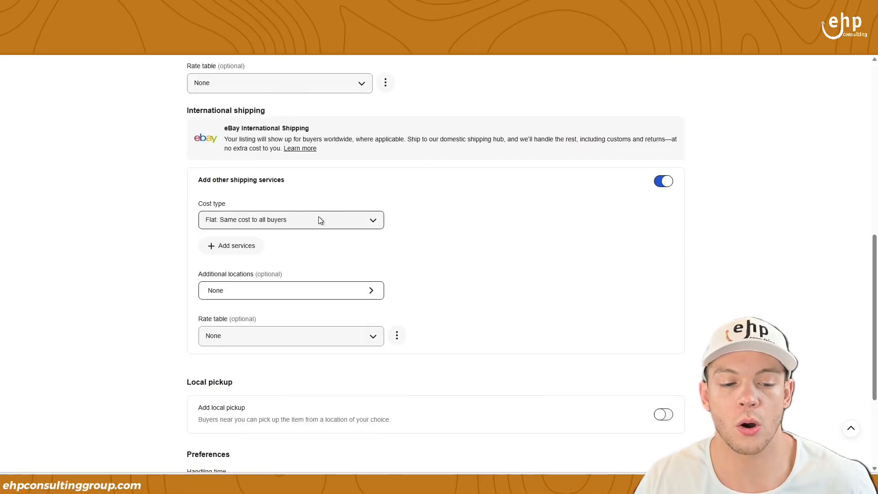
left_click(291, 219)
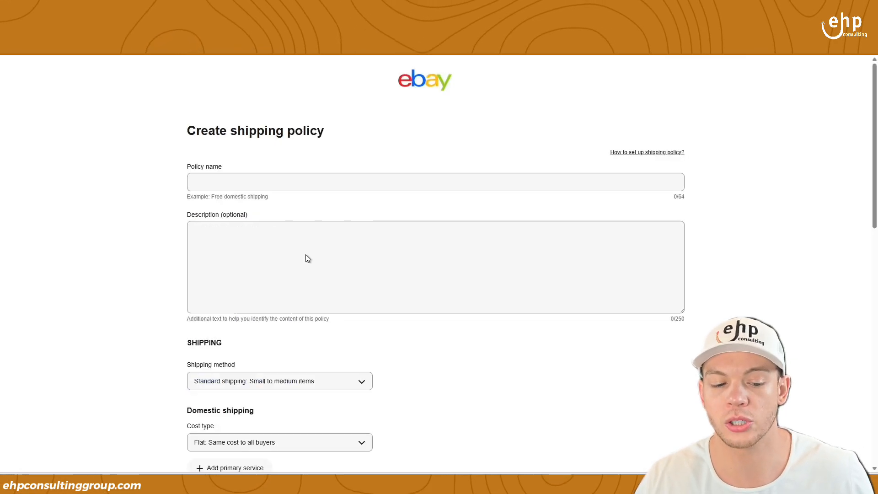
scroll("down", 3)
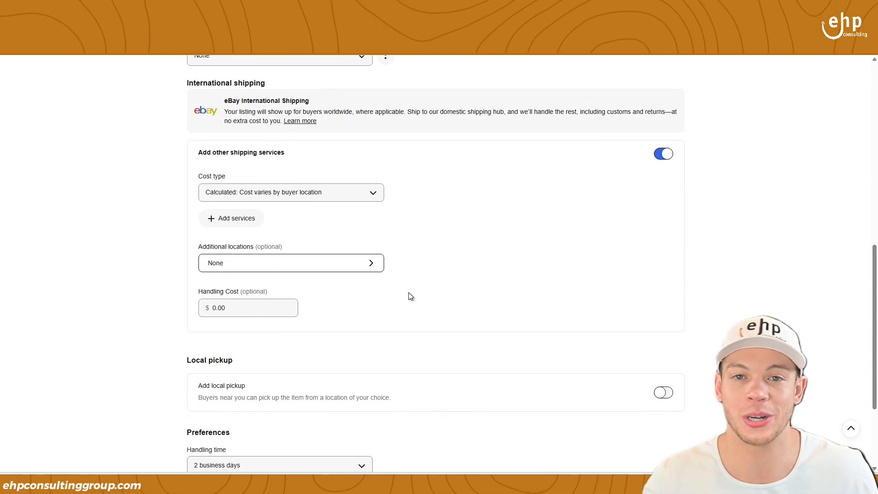
mouse_move(346, 278)
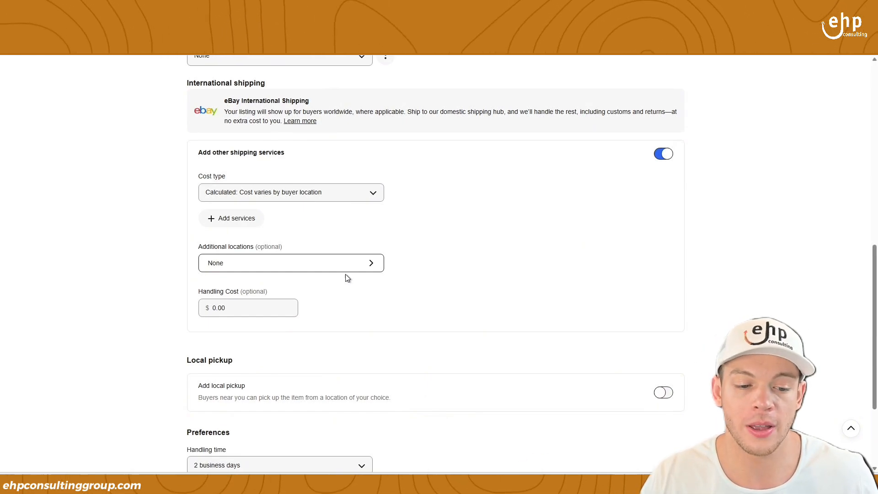
left_click(291, 262)
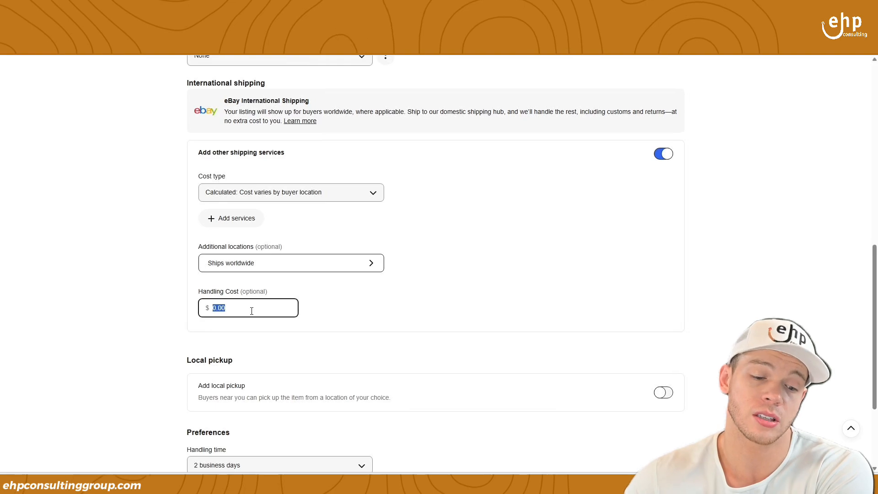
type("5")
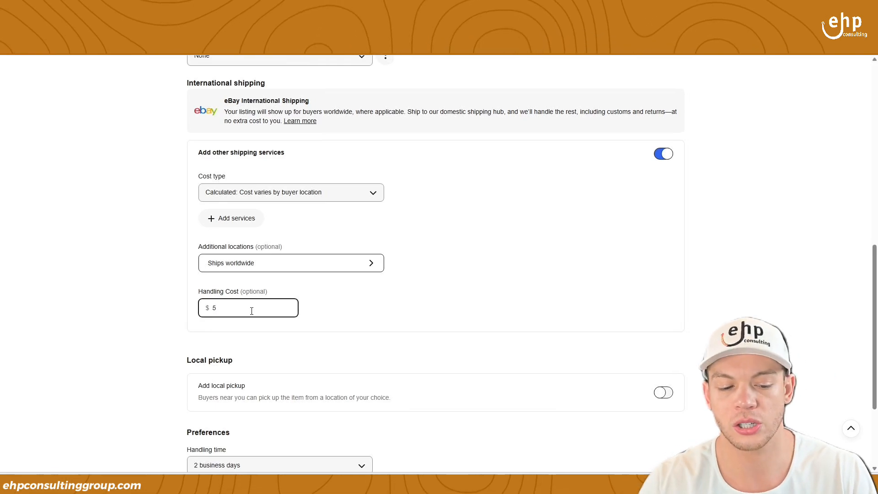
type("2")
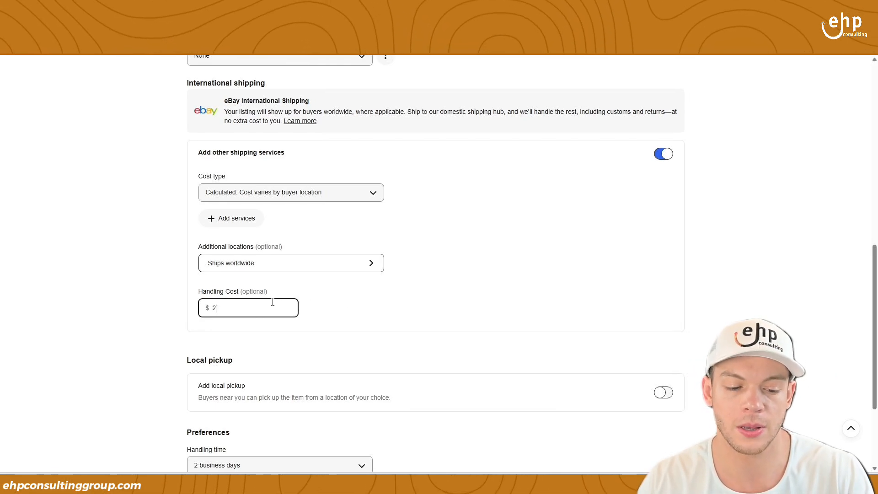
scroll("down", 3)
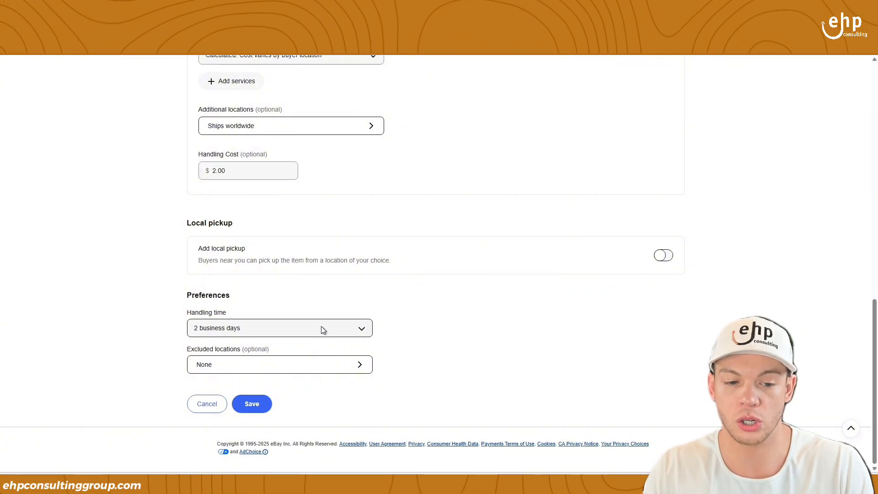
- Change the handling time from 2 business days to 1
left_click(278, 327)
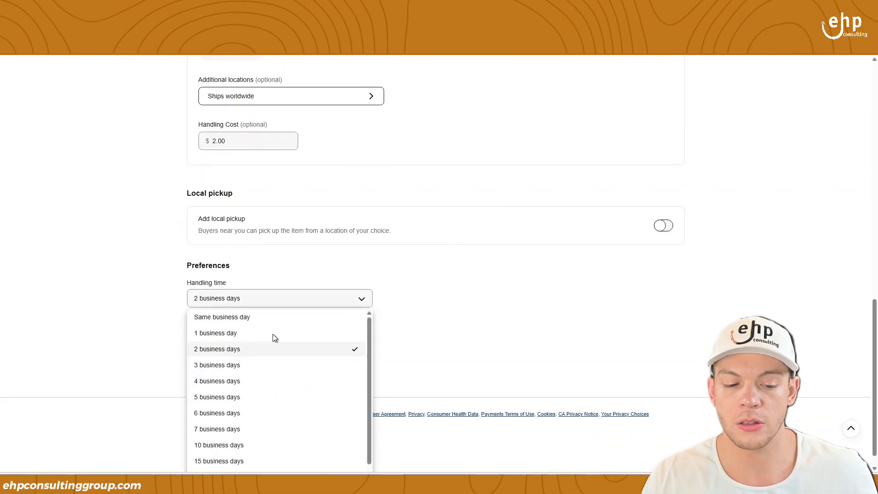
mouse_move(275, 353)
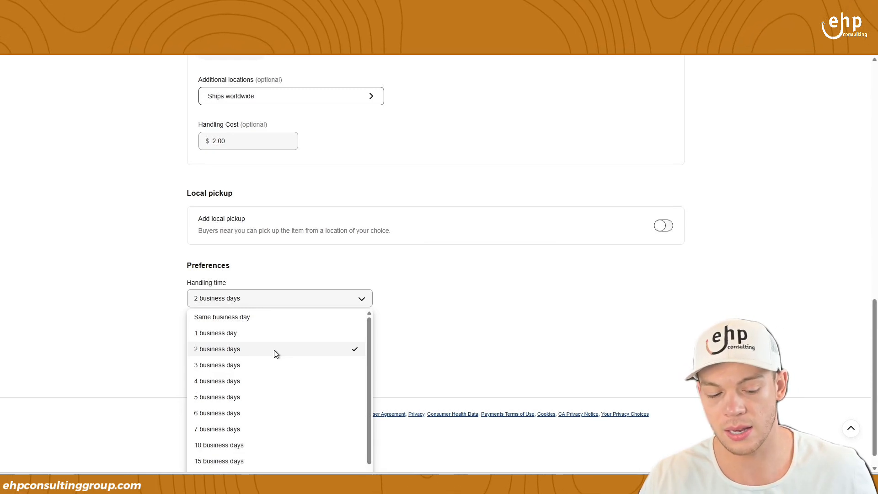
mouse_move(269, 347)
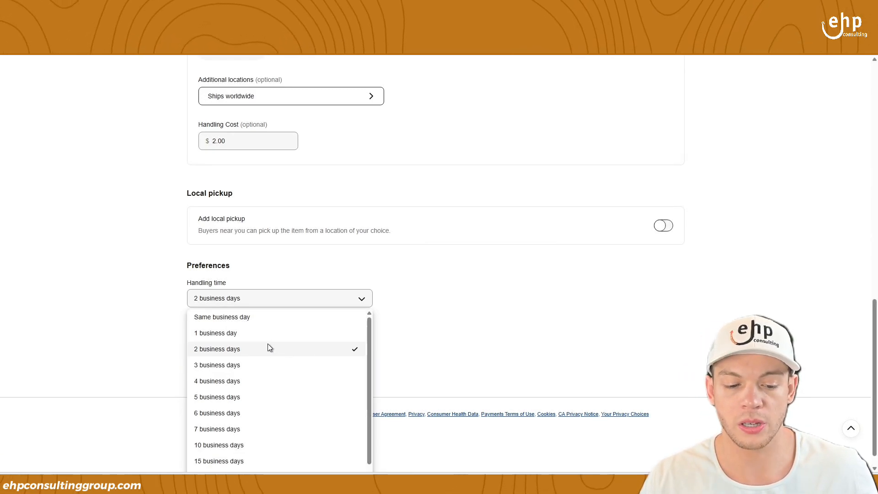
mouse_move(263, 333)
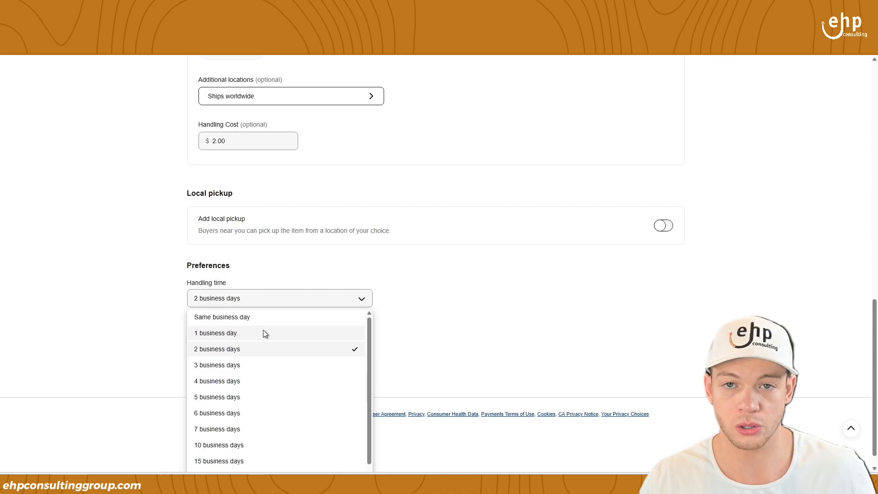
mouse_move(280, 409)
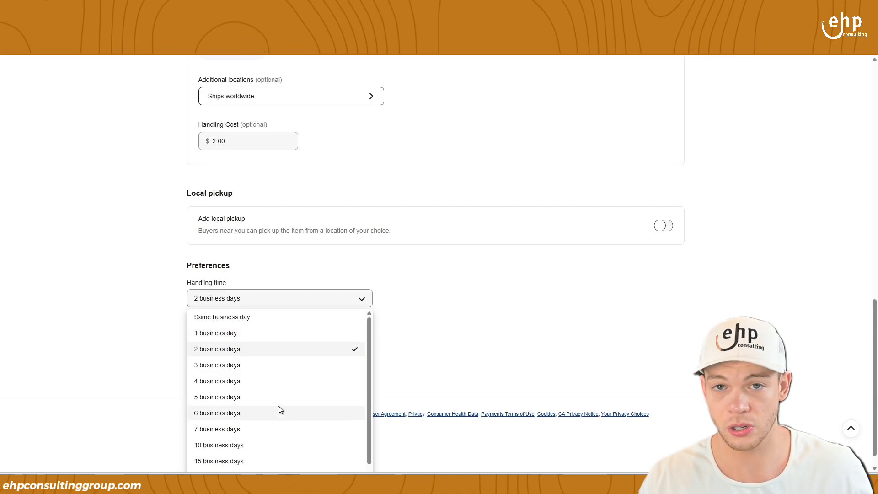
mouse_move(226, 332)
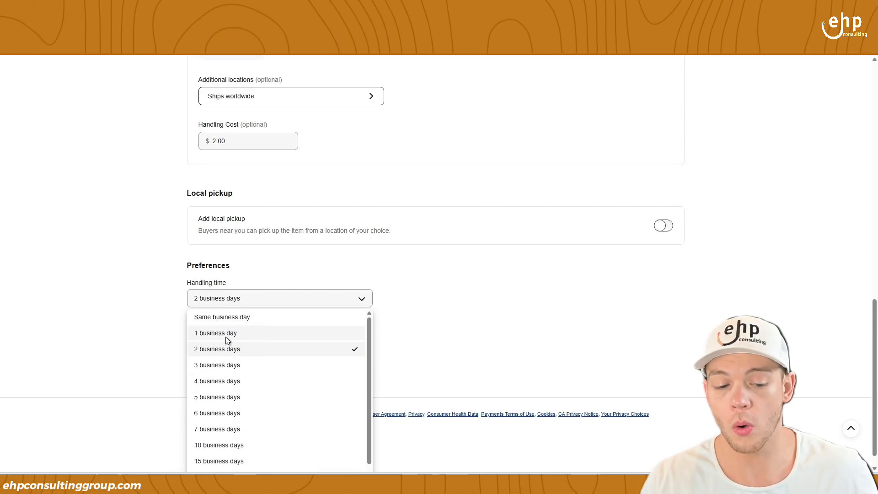
left_click(215, 333)
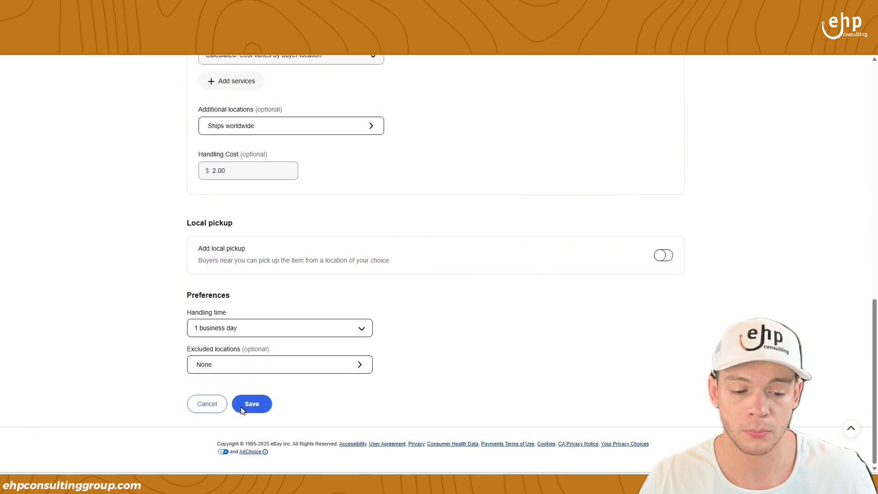
- Review Excluded locations, leave all unchecked, and save the new shipping policy
left_click(279, 364)
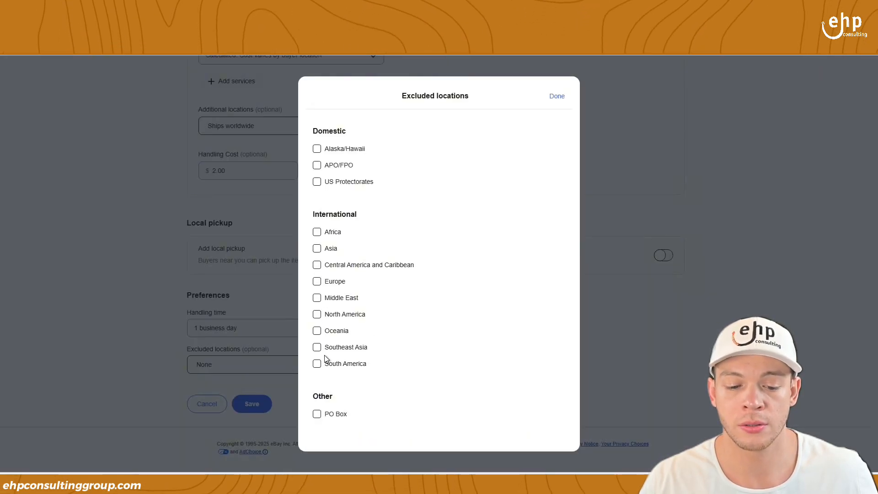
mouse_move(305, 290)
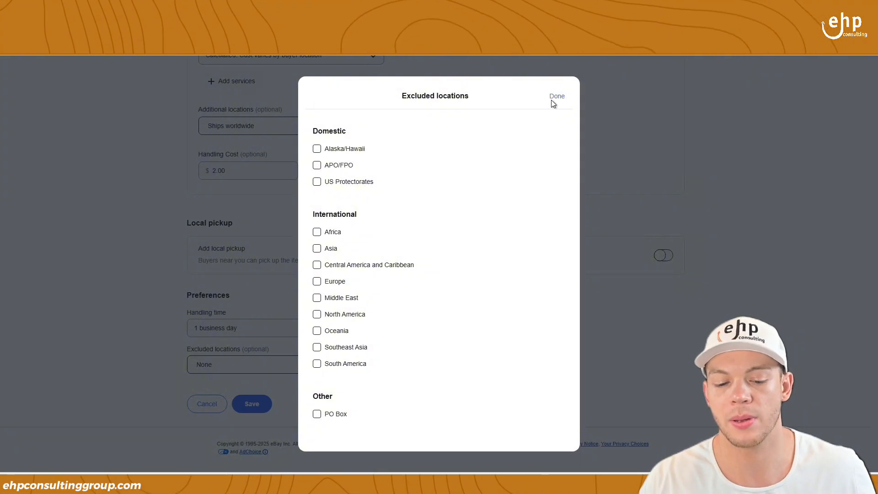
left_click(557, 96)
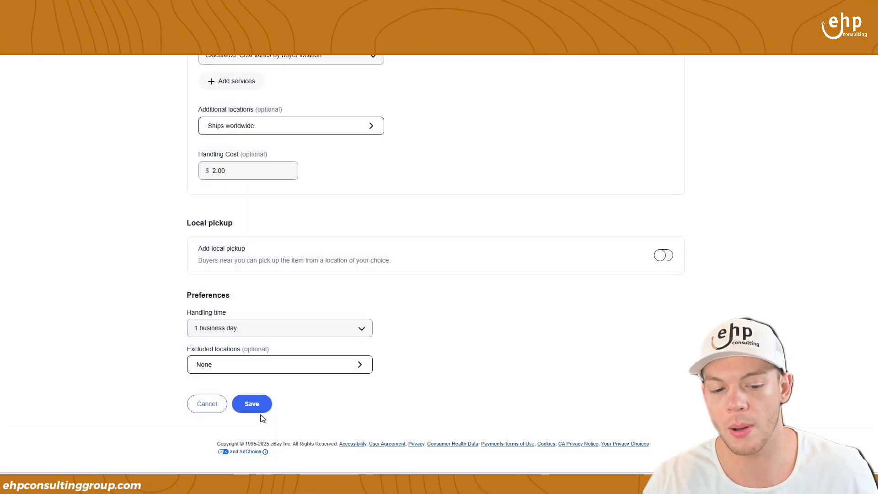
mouse_move(354, 278)
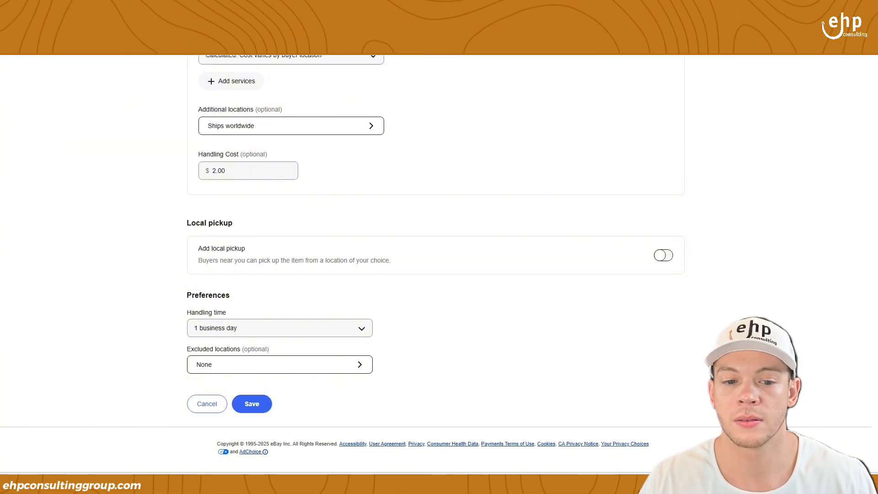
left_click(251, 403)
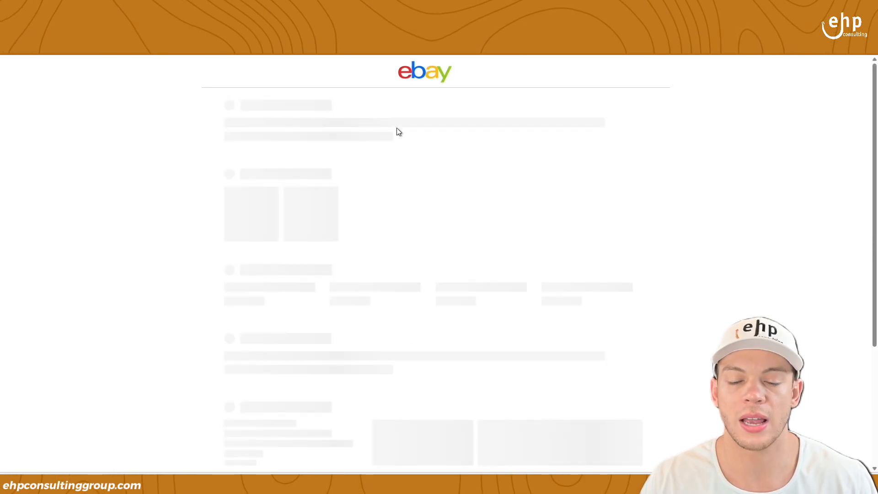
mouse_move(664, 220)
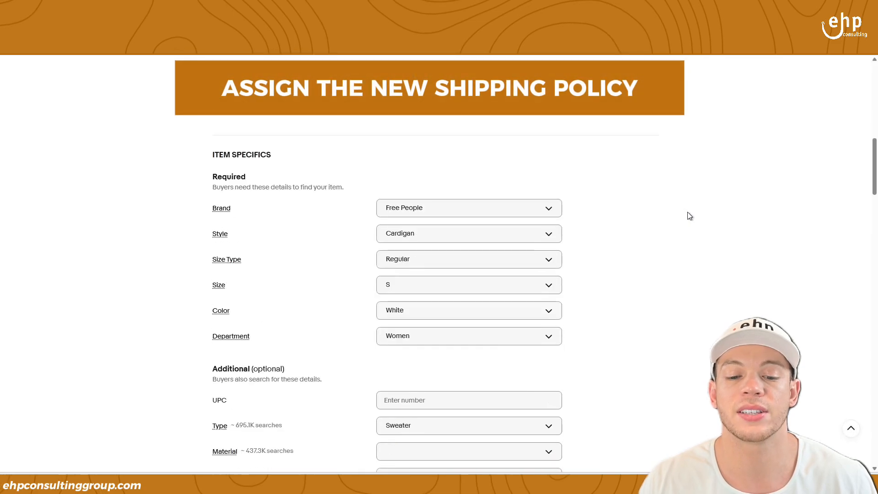
- In the listing's Shipping section, show the assignable shipping policies including the new USPS Parcel one
scroll("down", 3)
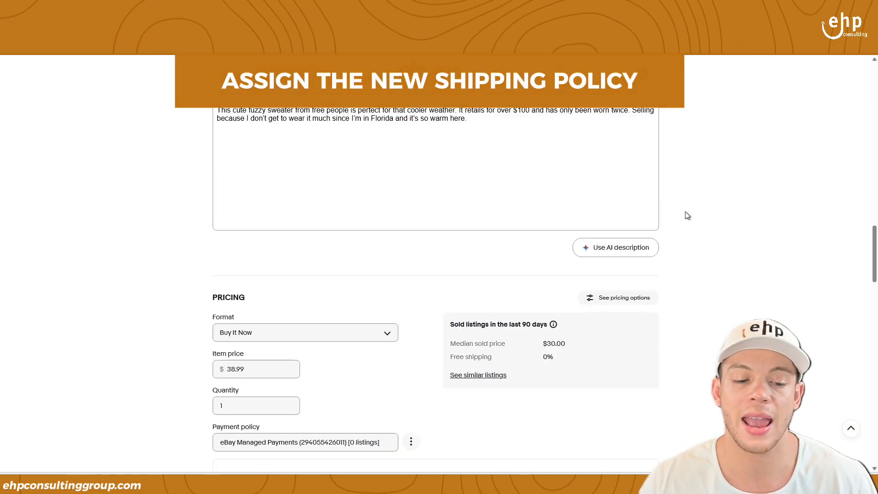
scroll("down", 3)
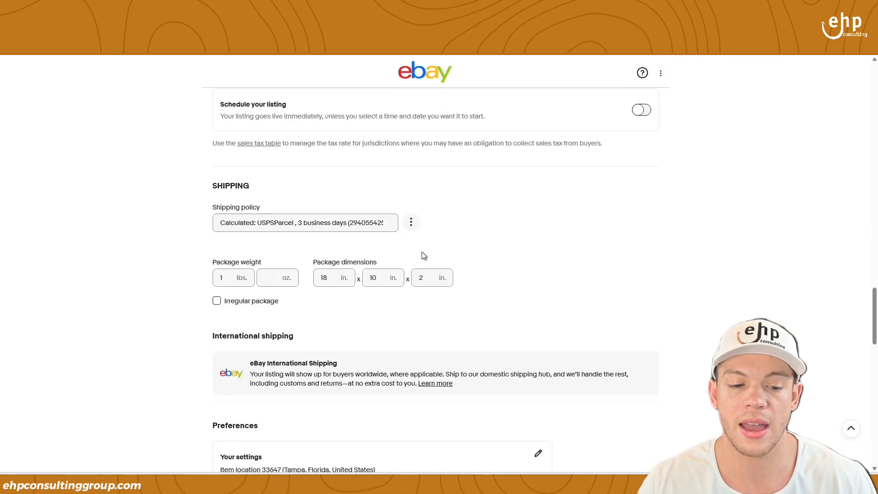
left_click(305, 222)
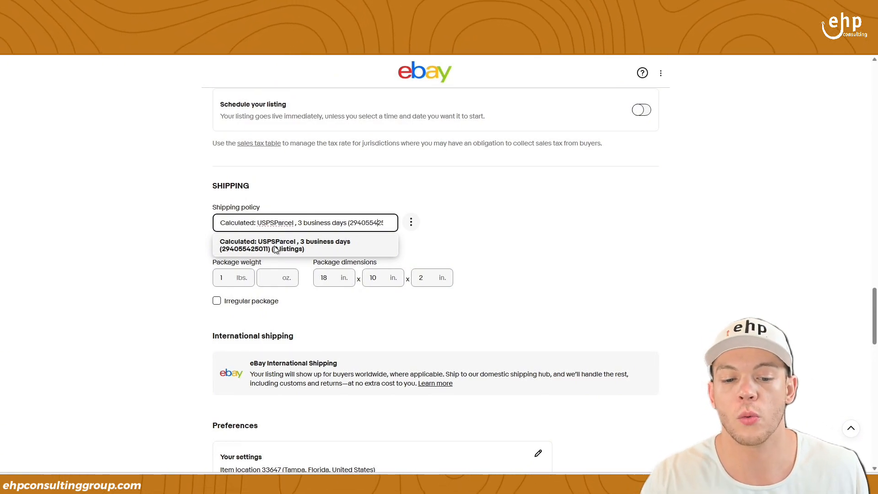
mouse_move(560, 163)
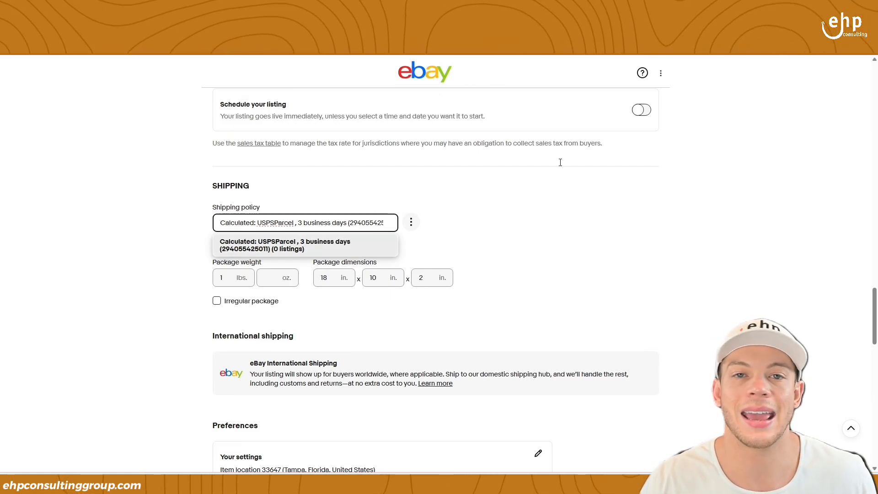
mouse_move(558, 165)
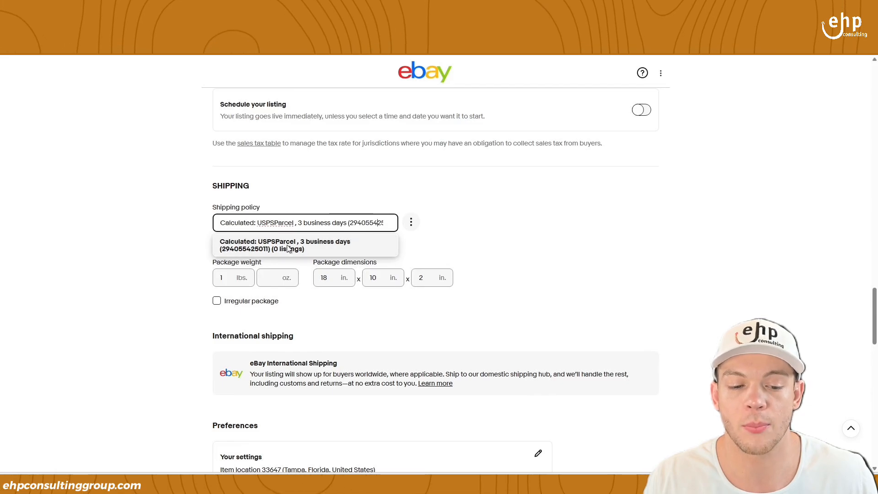
scroll("up", 3)
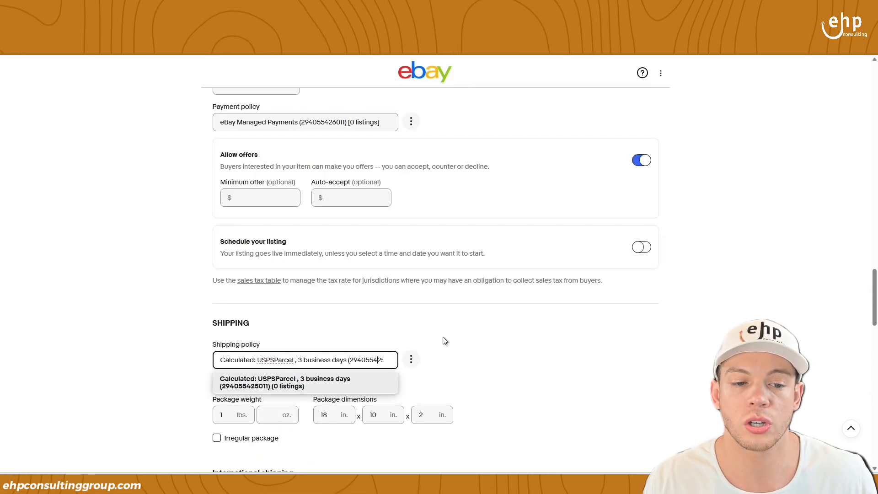